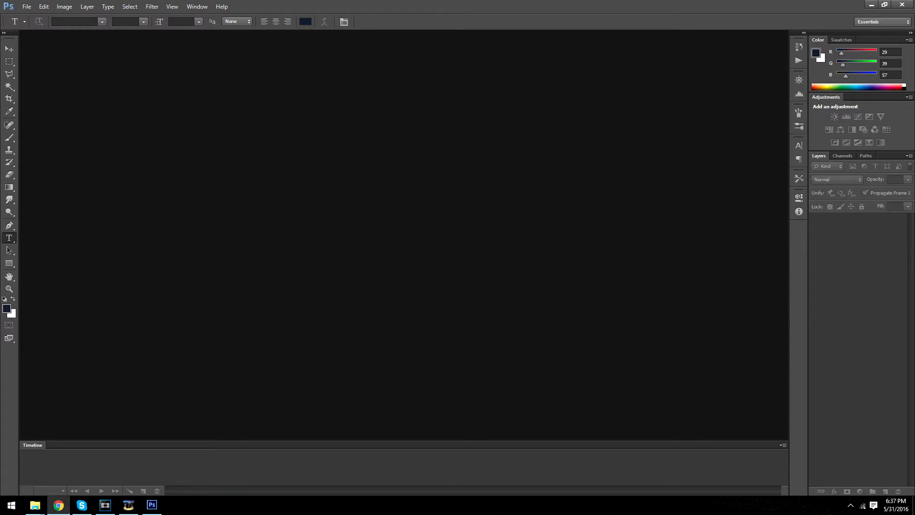
Create a new white document 1000 px wide and 5000 px tall
{"action": "left_click", "coordinate": [26, 6]}
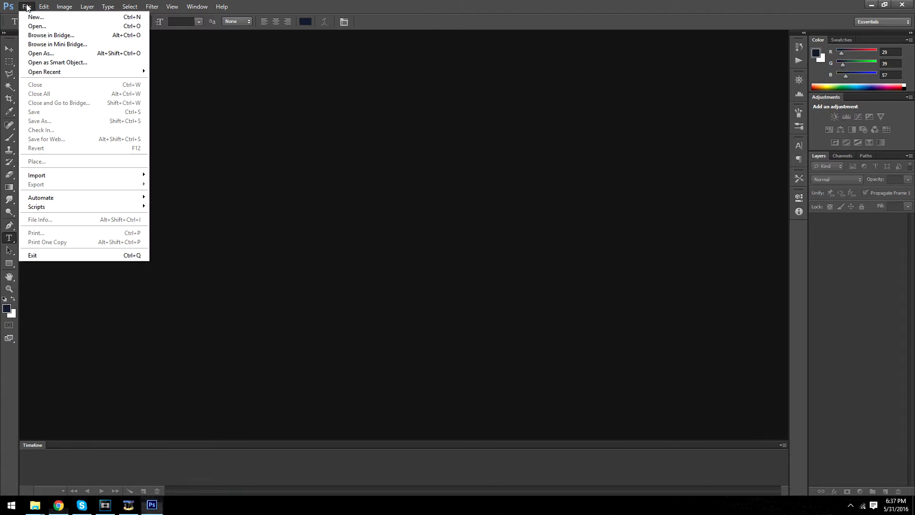
{"action": "mouse_move", "coordinate": [34, 18]}
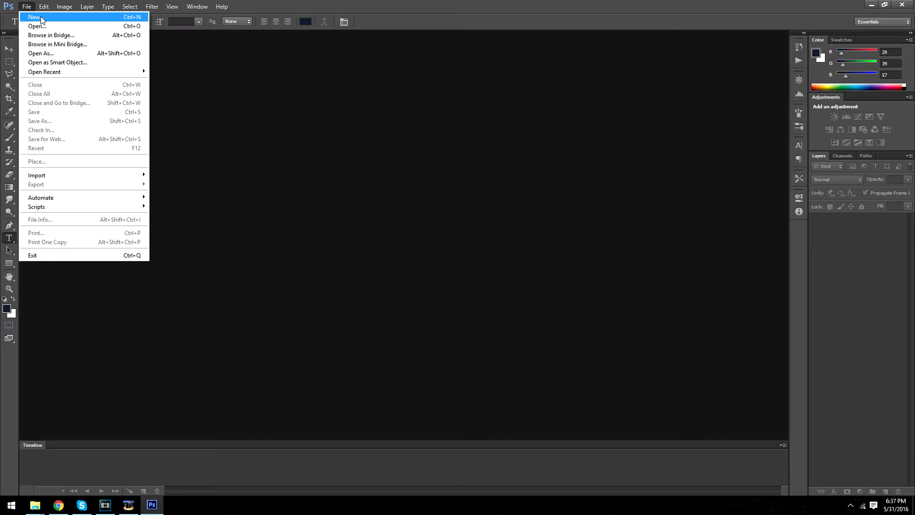
{"action": "left_click", "coordinate": [33, 17]}
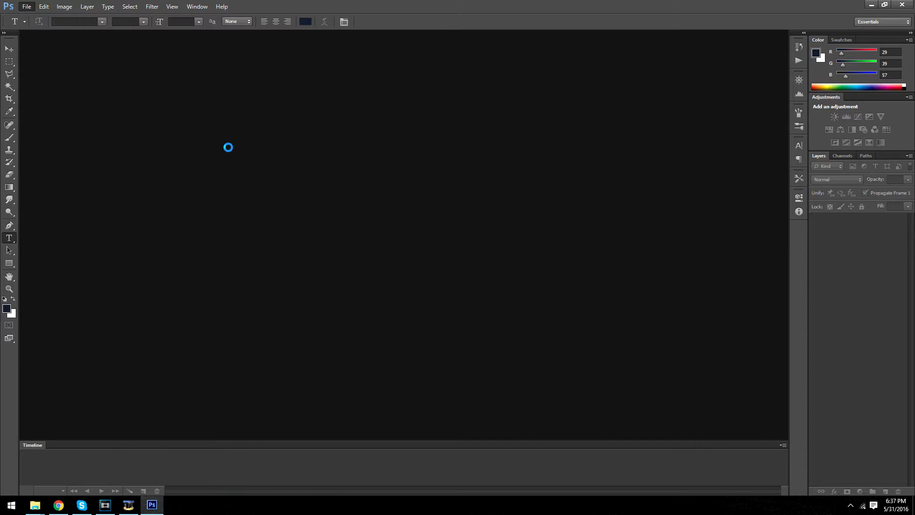
{"action": "left_click", "coordinate": [26, 6]}
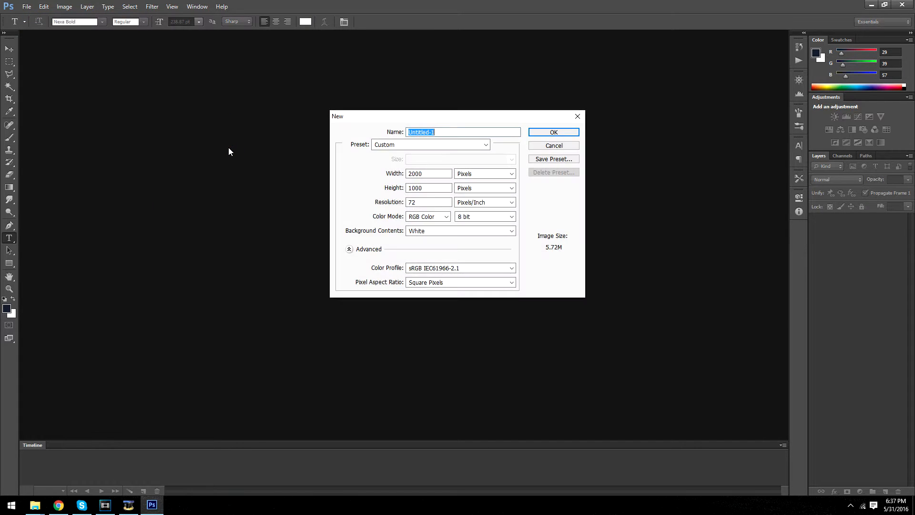
{"action": "type", "text": "100"}
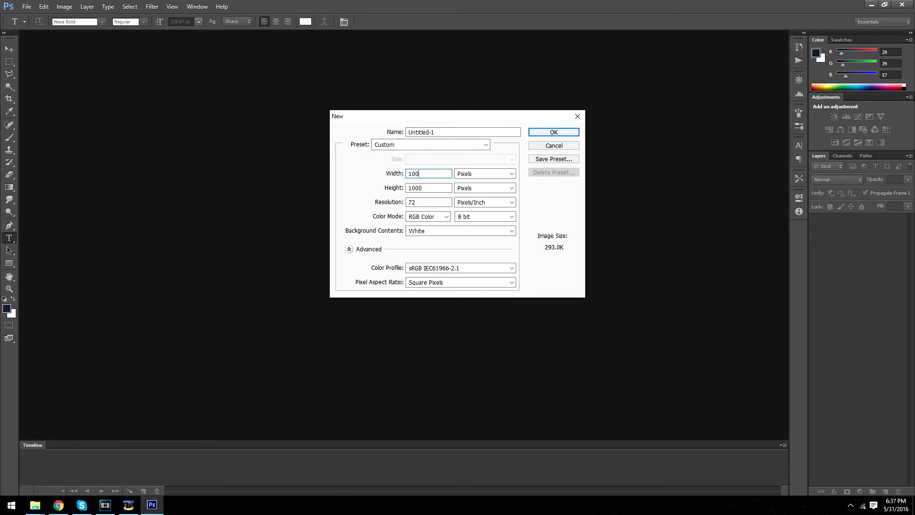
{"action": "type", "text": "5000"}
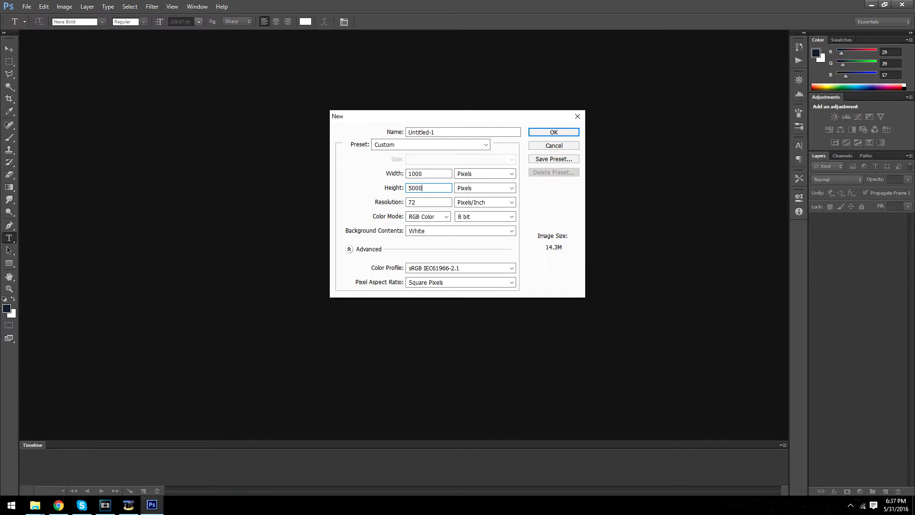
{"action": "left_click", "coordinate": [553, 131]}
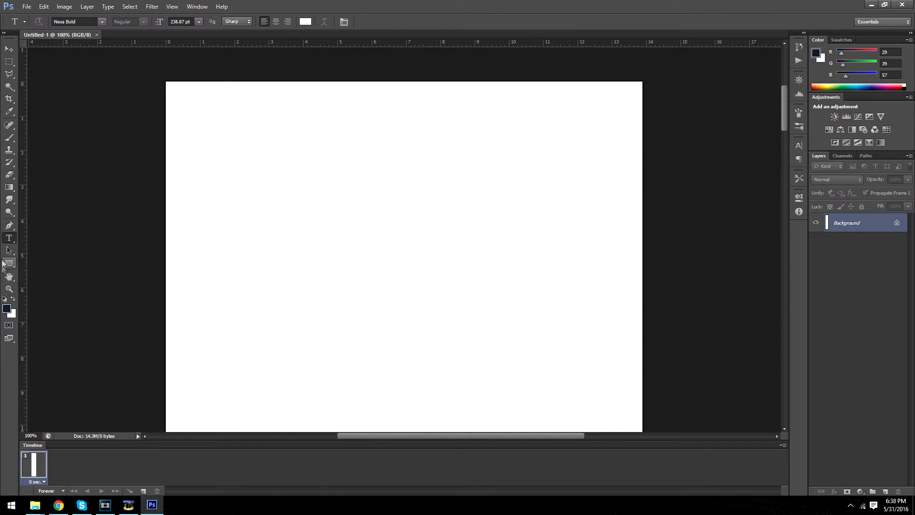
Draw a wide rectangle across the upper page as the header
{"action": "left_click", "coordinate": [8, 250]}
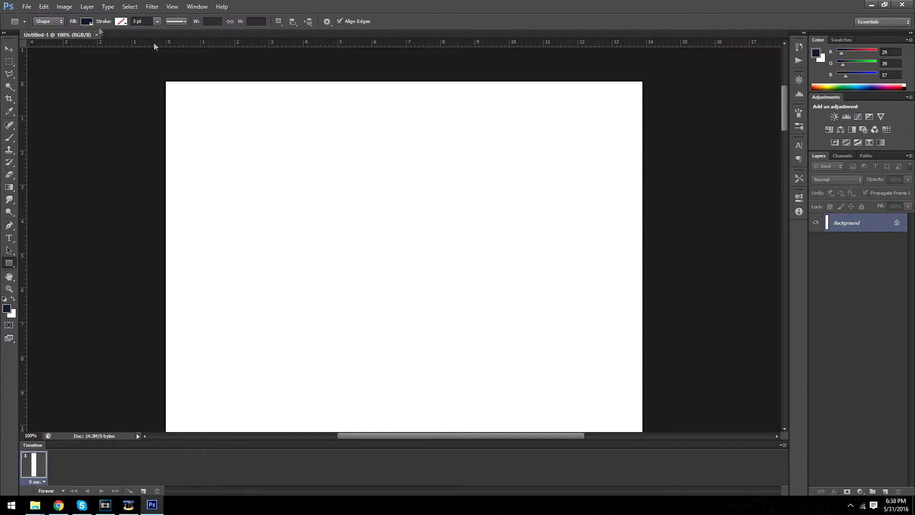
{"action": "left_click_drag", "start_coordinate": [167, 101], "coordinate": [255, 136]}
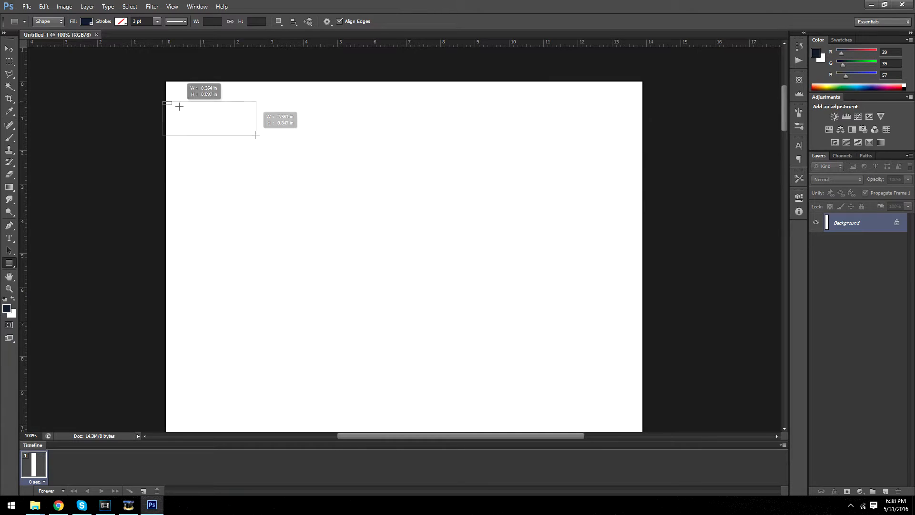
{"action": "left_click_drag", "start_coordinate": [180, 107], "coordinate": [668, 407]}
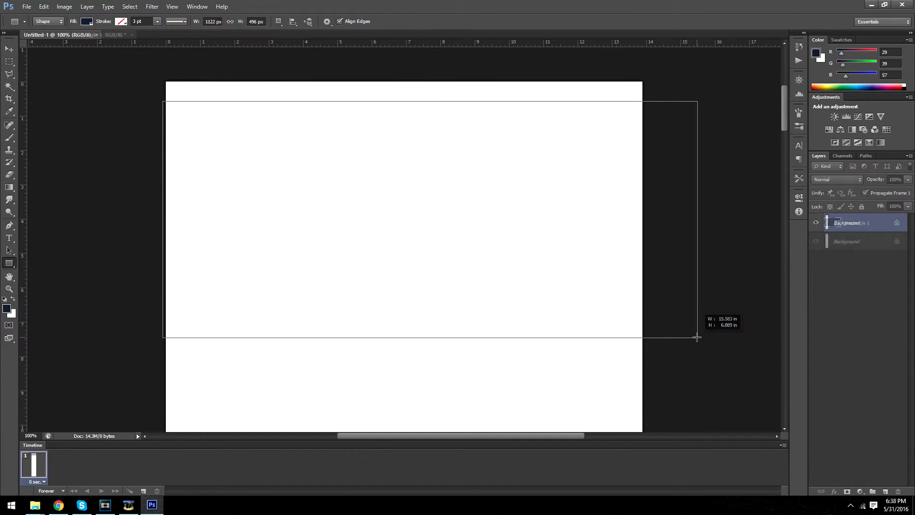
Give the header rectangle a light salmon-pink Color Overlay style
{"action": "double_click", "coordinate": [856, 223]}
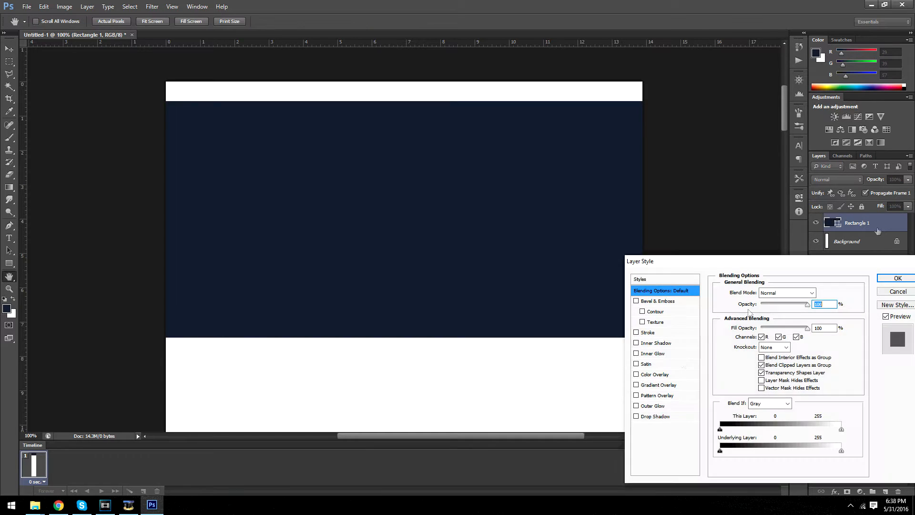
{"action": "left_click", "coordinate": [656, 374]}
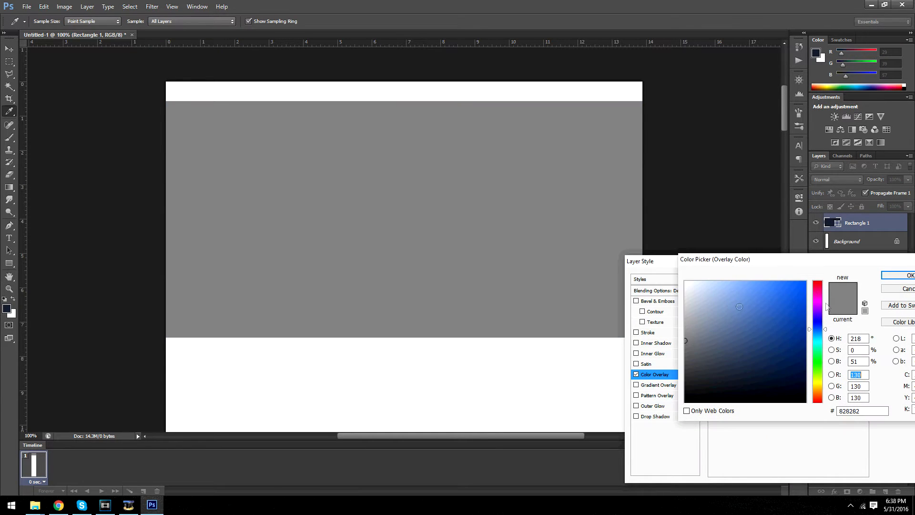
{"action": "left_click", "coordinate": [772, 278]}
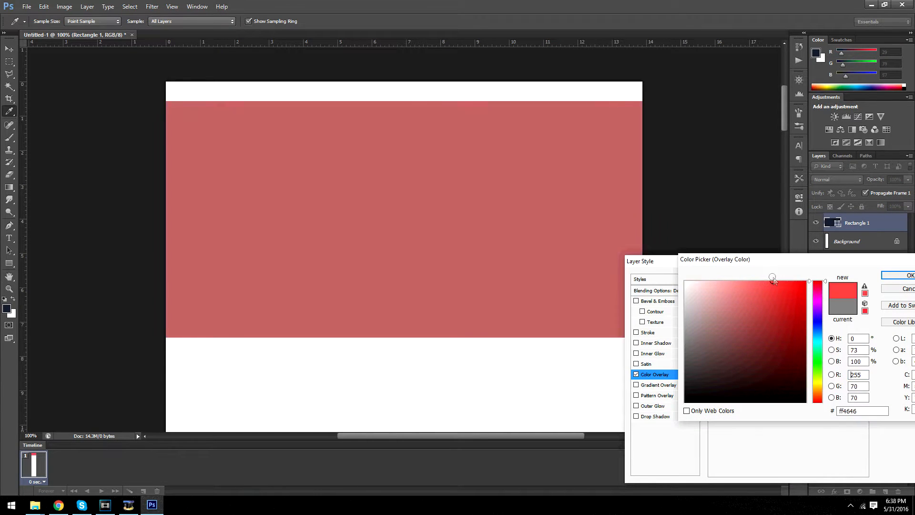
{"action": "left_click_drag", "start_coordinate": [772, 278], "coordinate": [735, 281]}
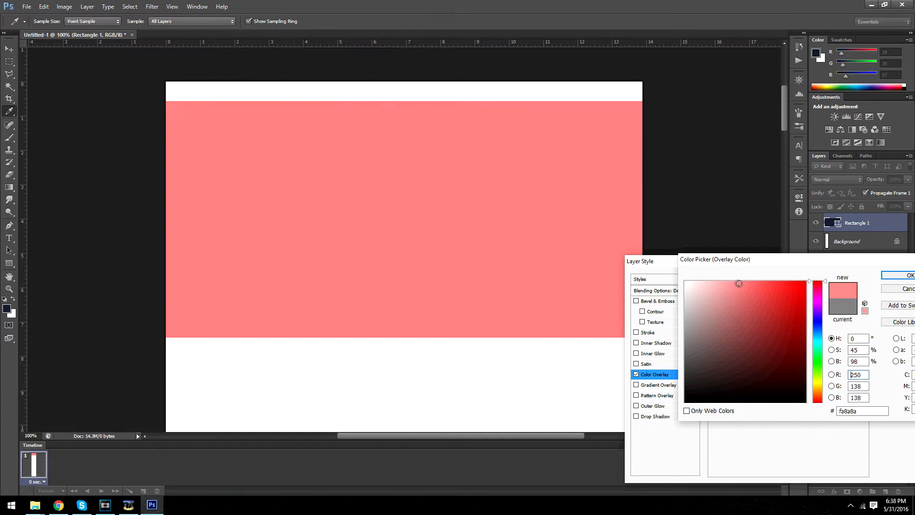
{"action": "left_click", "coordinate": [910, 275]}
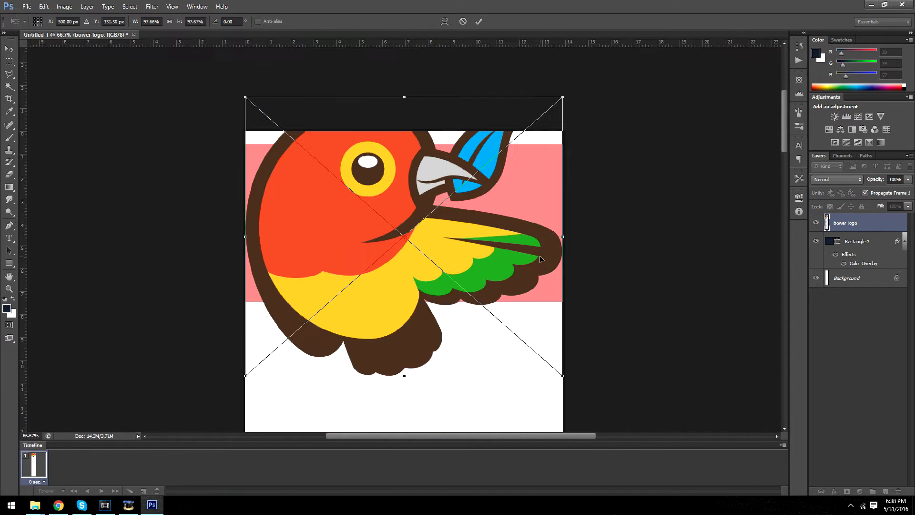
Shrink the bird logo and move it to the centre of the pink header
{"action": "left_click_drag", "start_coordinate": [562, 376], "coordinate": [352, 376]}
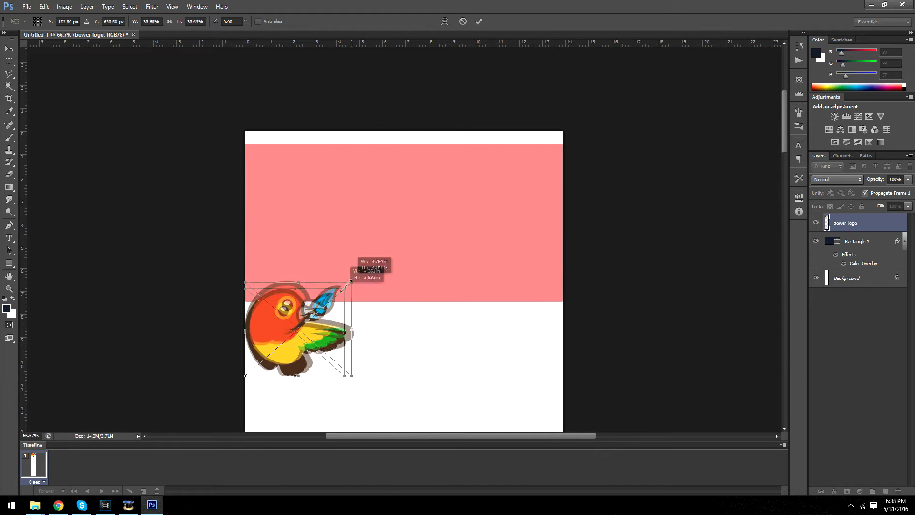
{"action": "left_click_drag", "start_coordinate": [297, 330], "coordinate": [415, 198]}
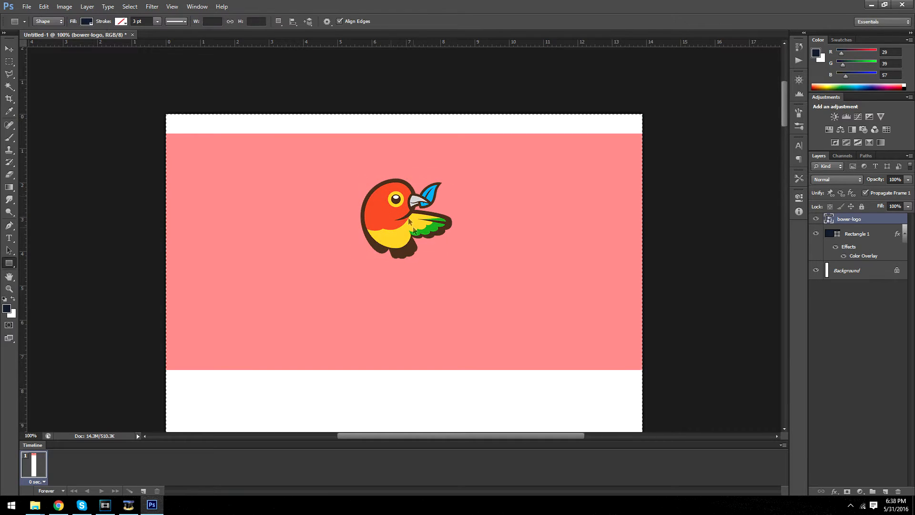
{"action": "left_click", "coordinate": [9, 49]}
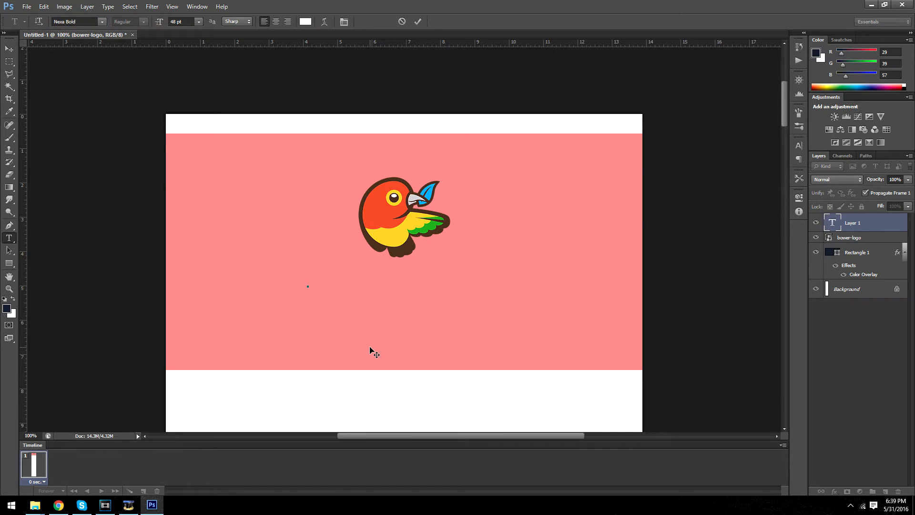
Type the heading 'BIRD SERVICES' and set it in Bebas Neue
{"action": "type", "text": "BIRD SERVICES"}
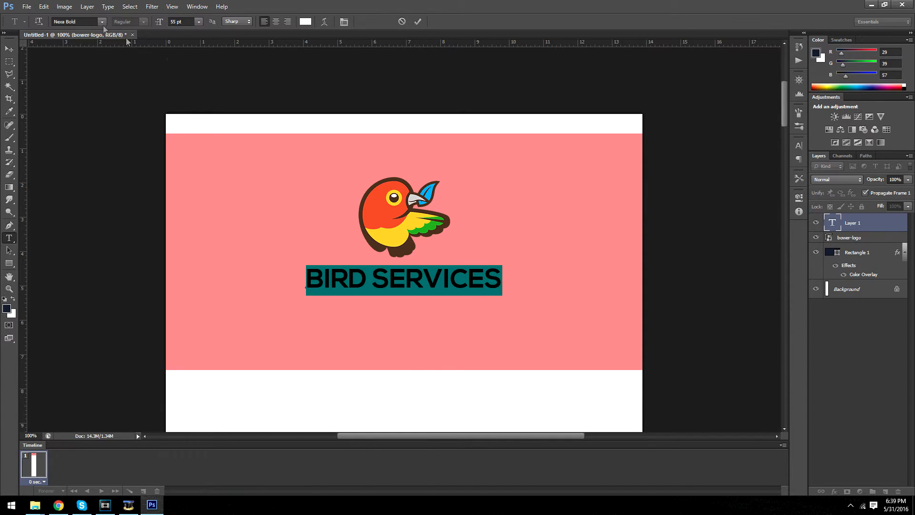
{"action": "left_click", "coordinate": [102, 22]}
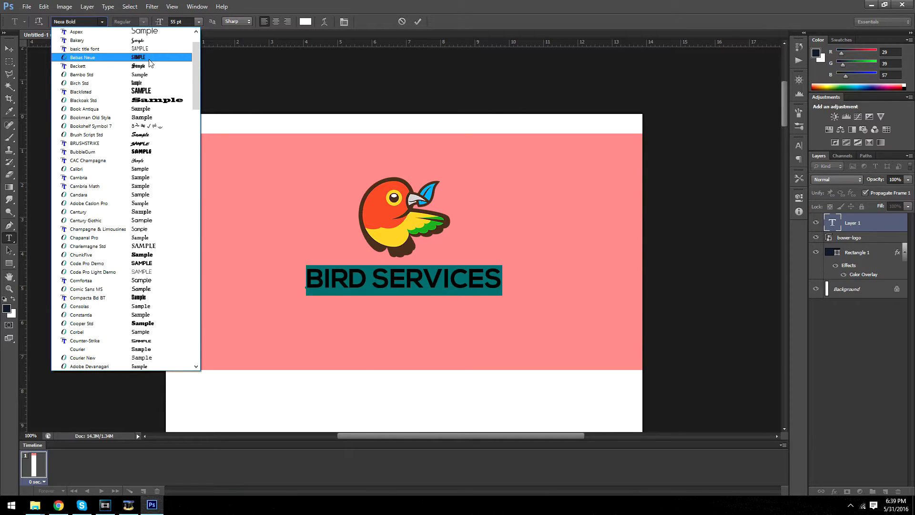
{"action": "left_click", "coordinate": [81, 57]}
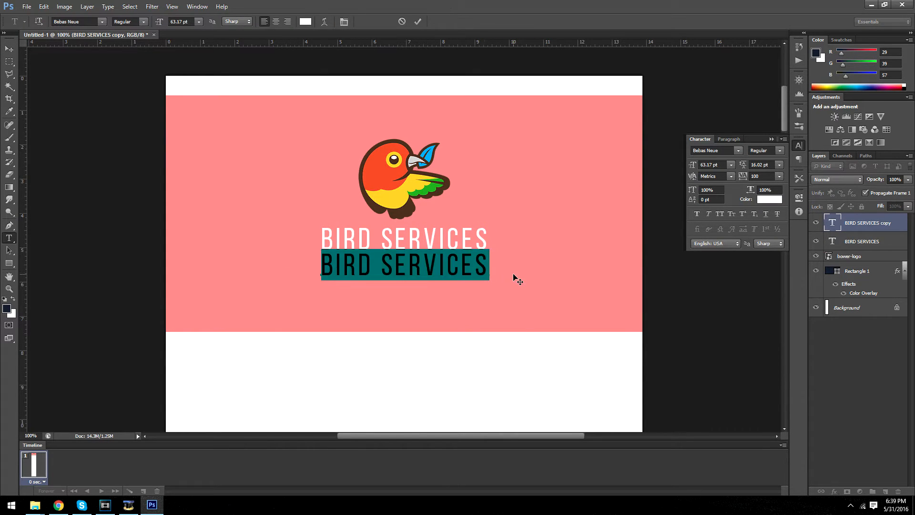
Add a smaller 'THE BEST SERVICES IN TOWN' tagline under the heading and shorten the header
{"action": "type", "text": "THE BEST"}
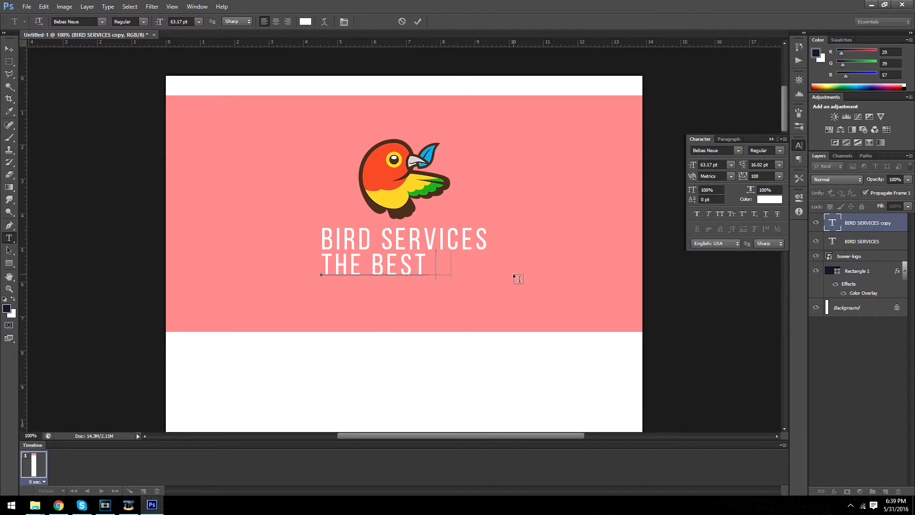
{"action": "type", "text": "SERVICES IN TOWN"}
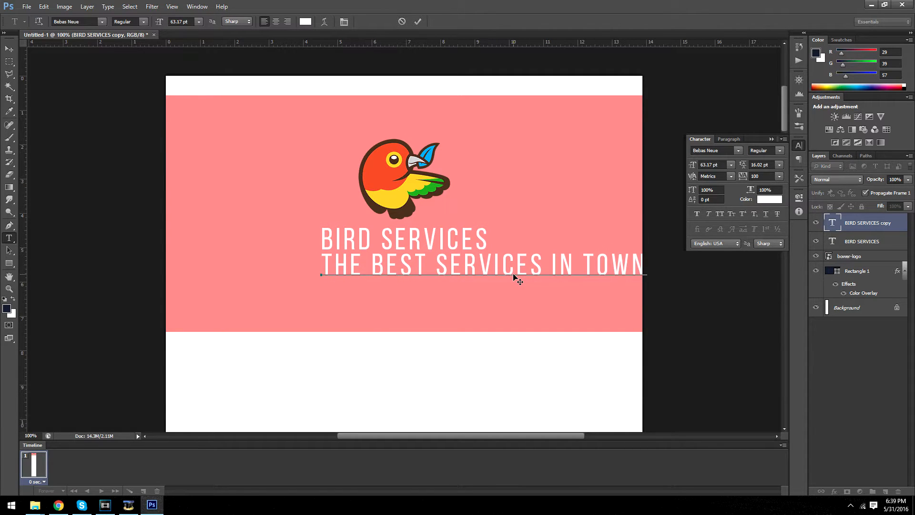
{"action": "left_click_drag", "start_coordinate": [322, 265], "coordinate": [559, 265]}
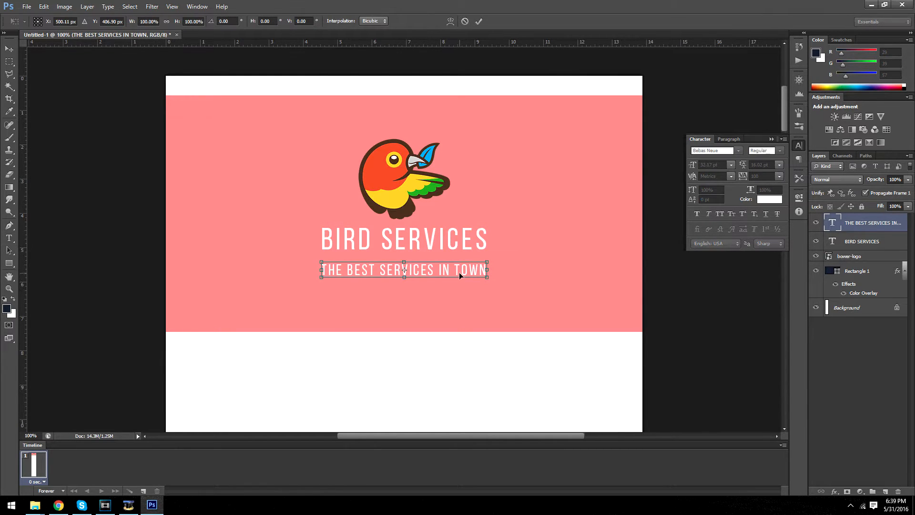
{"action": "left_click_drag", "start_coordinate": [404, 270], "coordinate": [404, 257]}
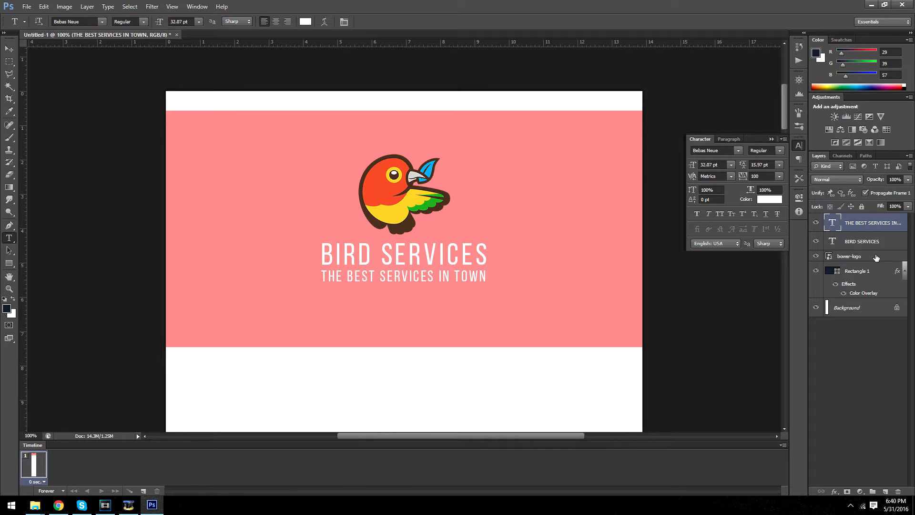
{"action": "left_click", "coordinate": [849, 256]}
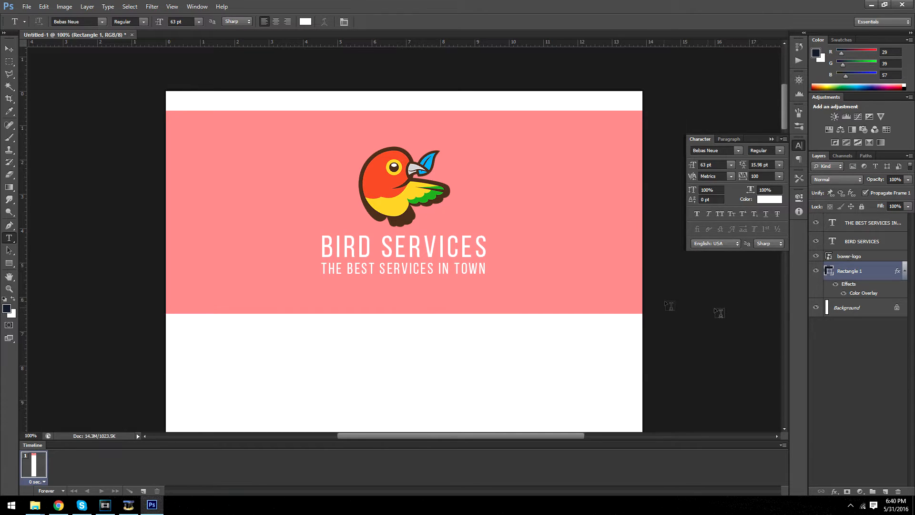
{"action": "left_click", "coordinate": [849, 255]}
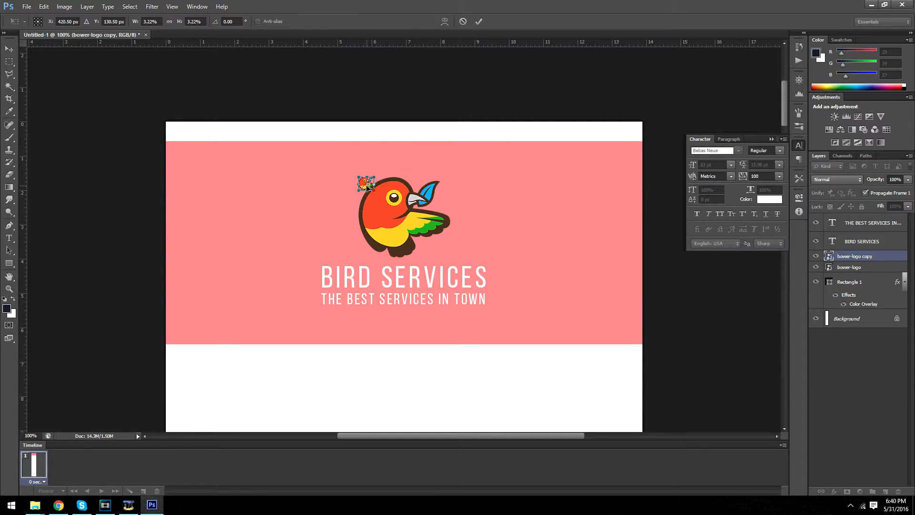
Shrink a logo copy into the top-left corner with a small 'BIRD SERVICES' label
{"action": "left_click_drag", "start_coordinate": [367, 185], "coordinate": [182, 134]}
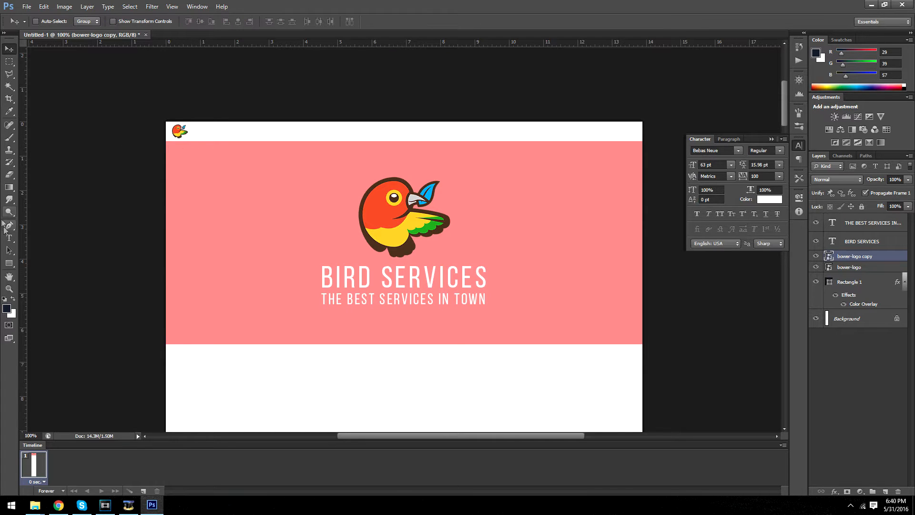
{"action": "left_click", "coordinate": [75, 21]}
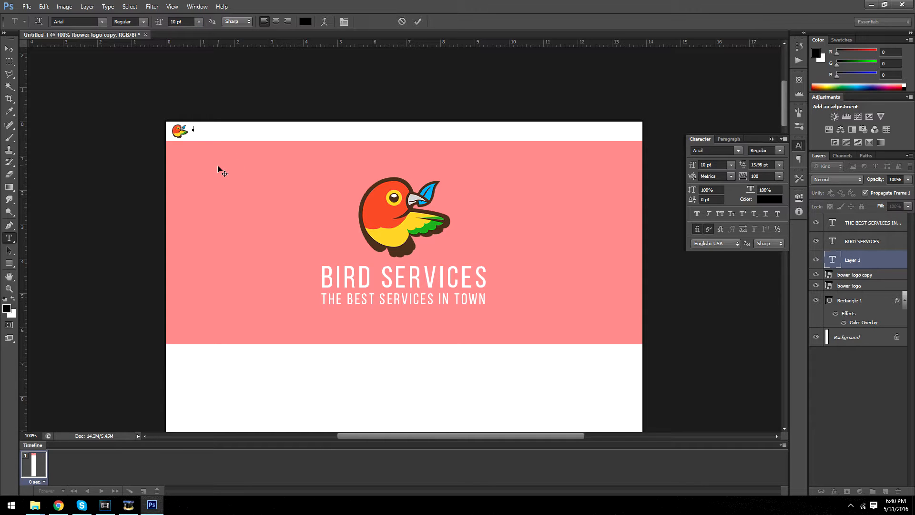
{"action": "type", "text": "BIRD SERVICES"}
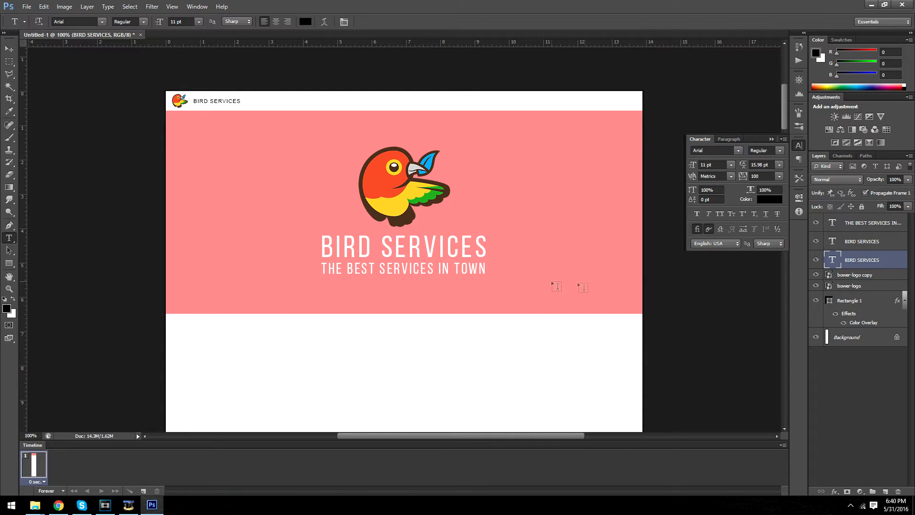
{"action": "left_click", "coordinate": [854, 275]}
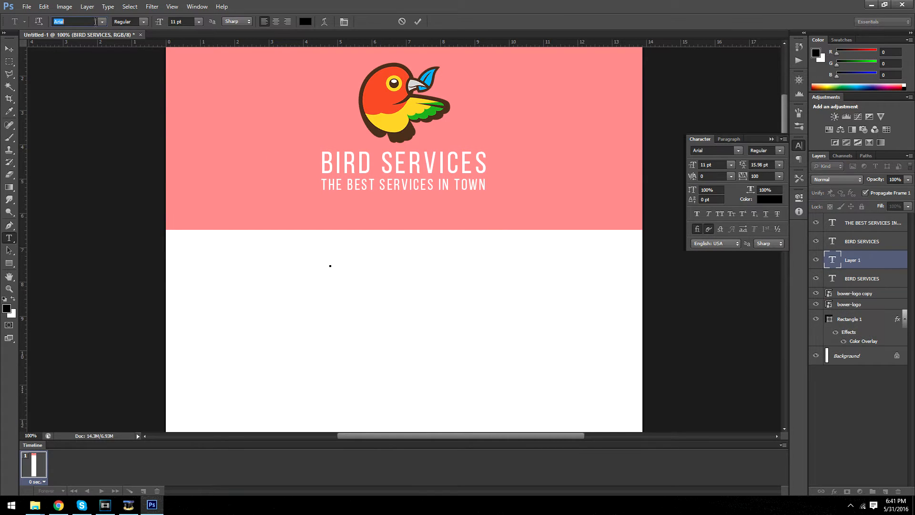
Type a bold 'INTRODUCTION' heading below the banner
{"action": "left_click", "coordinate": [144, 22]}
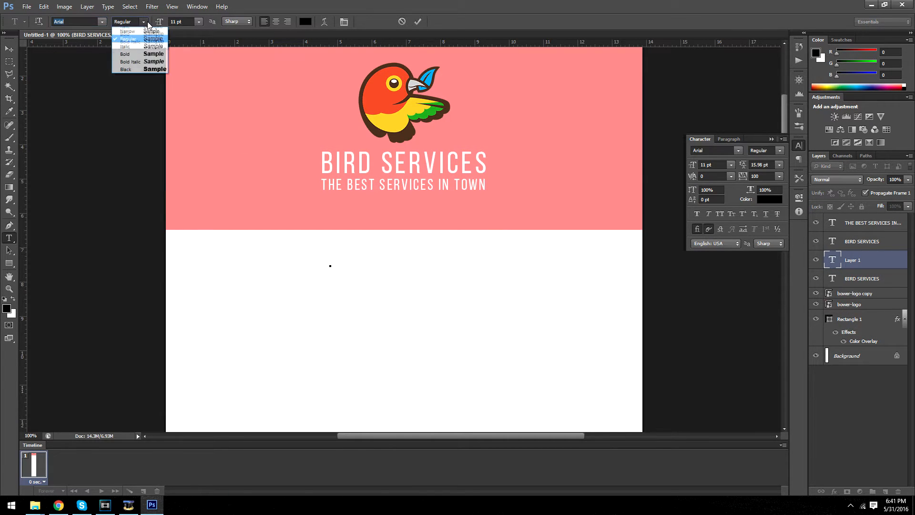
{"action": "left_click", "coordinate": [125, 54]}
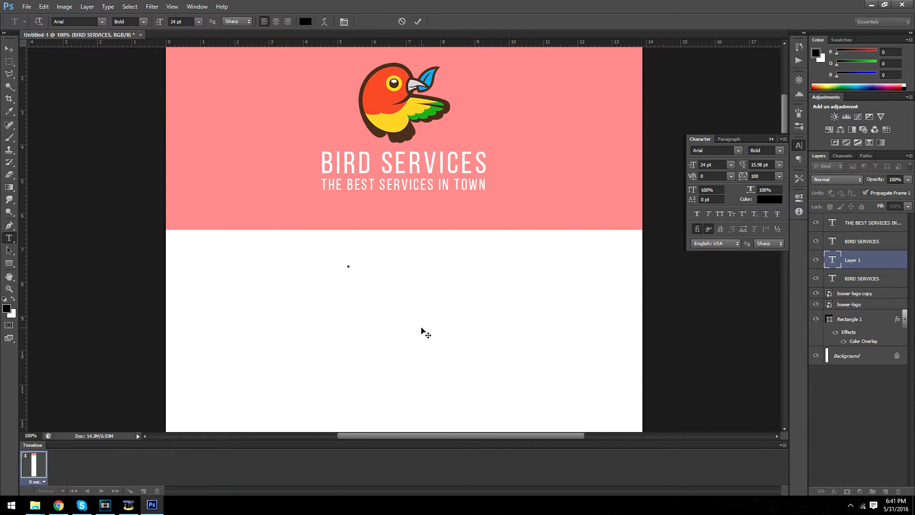
{"action": "type", "text": "INTRODUCTION"}
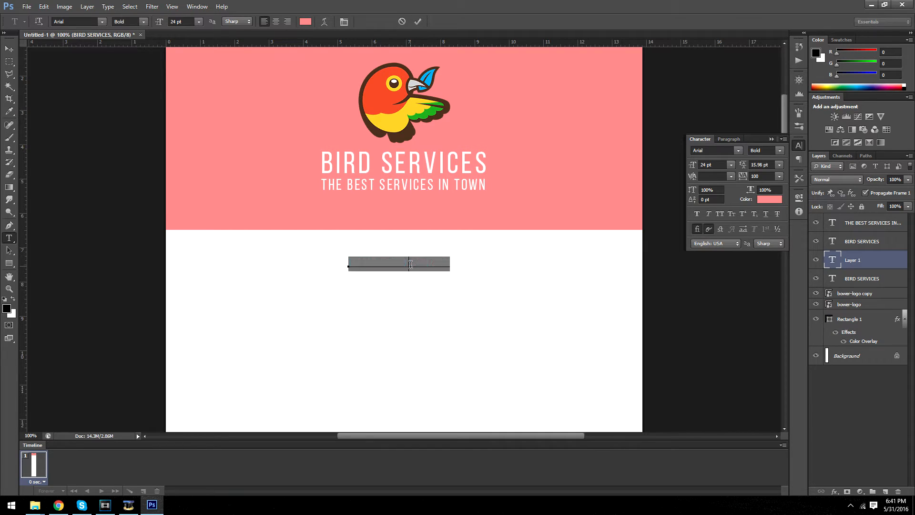
{"action": "type", "text": "INTRODUCTION"}
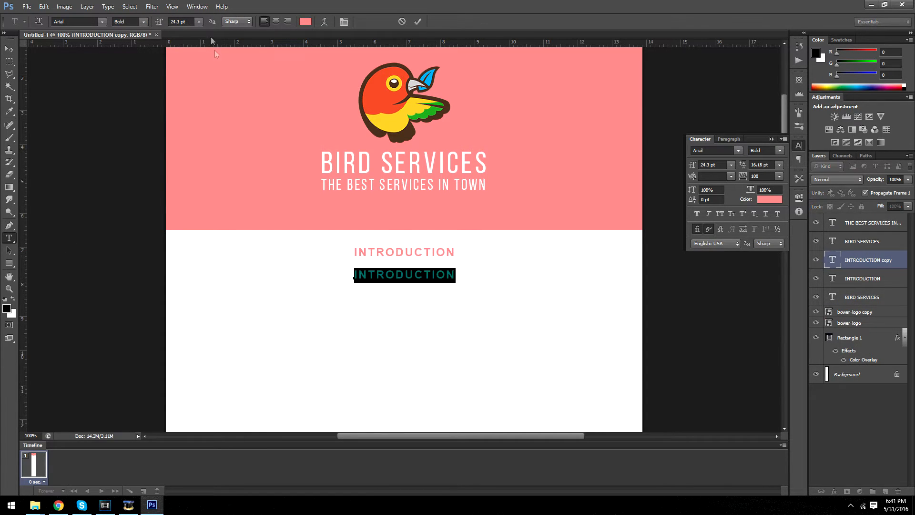
Make the copied text regular black and repeat 'THIS IS THE BEST SERVICE.' as body text
{"action": "left_click", "coordinate": [143, 21]}
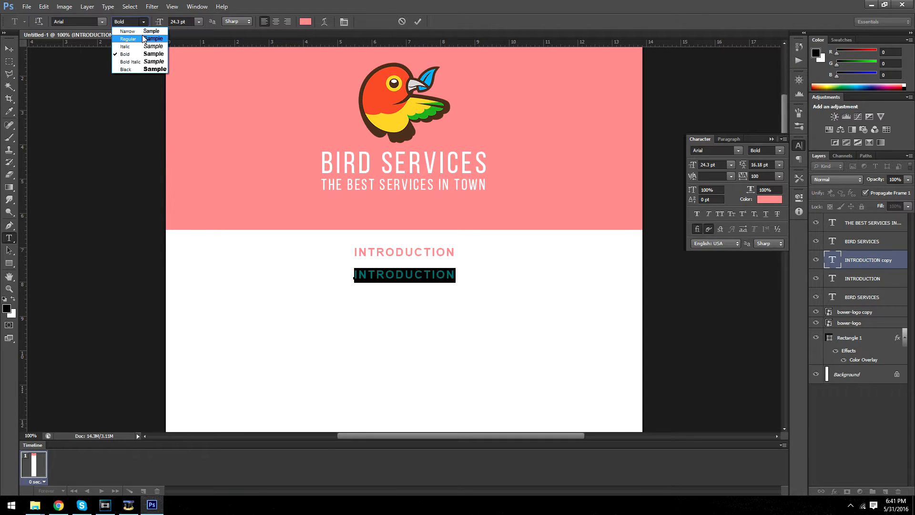
{"action": "left_click", "coordinate": [127, 39]}
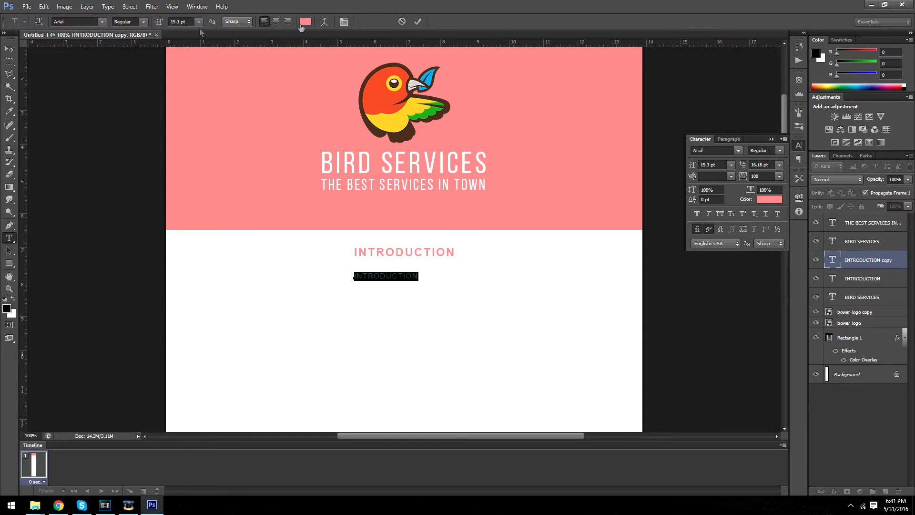
{"action": "left_click", "coordinate": [305, 21]}
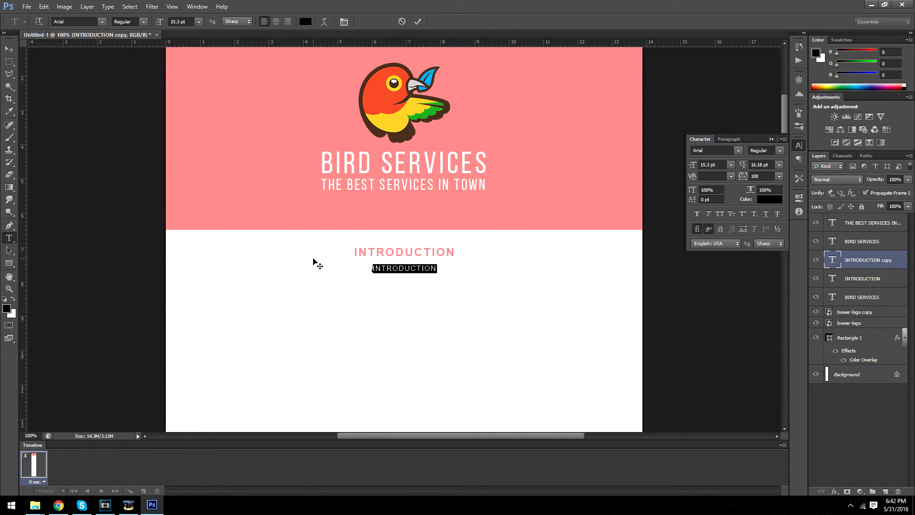
{"action": "type", "text": "THIS IS THE BEST SER"}
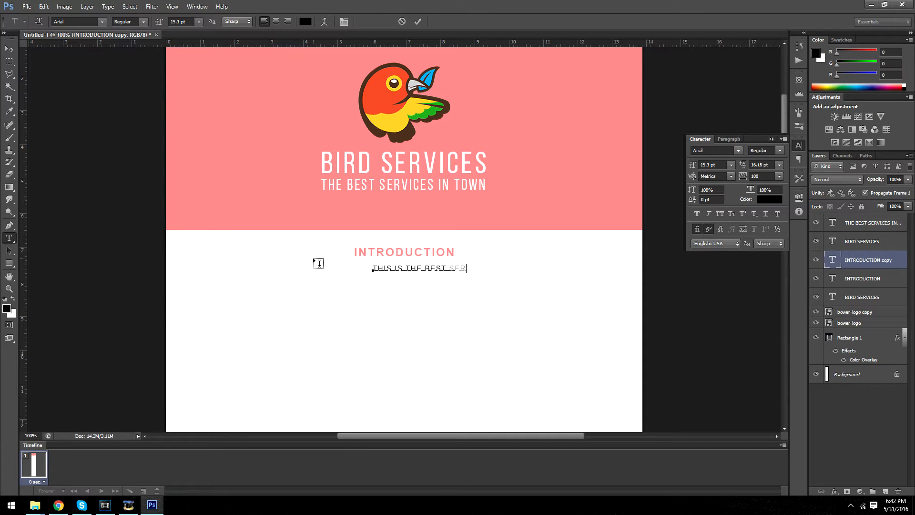
{"action": "type", "text": "SERVICE."}
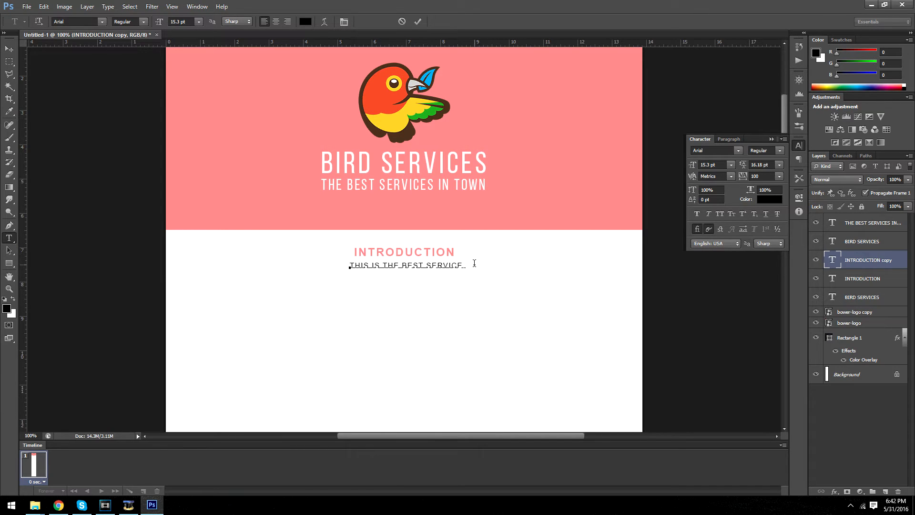
{"action": "triple_click", "coordinate": [406, 265]}
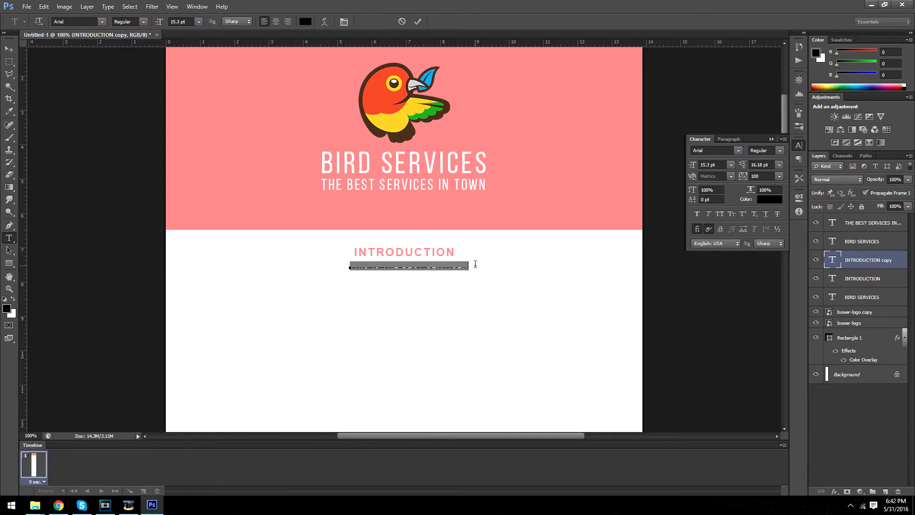
{"action": "type", "text": "THIS IS THE BEST SERVICE."}
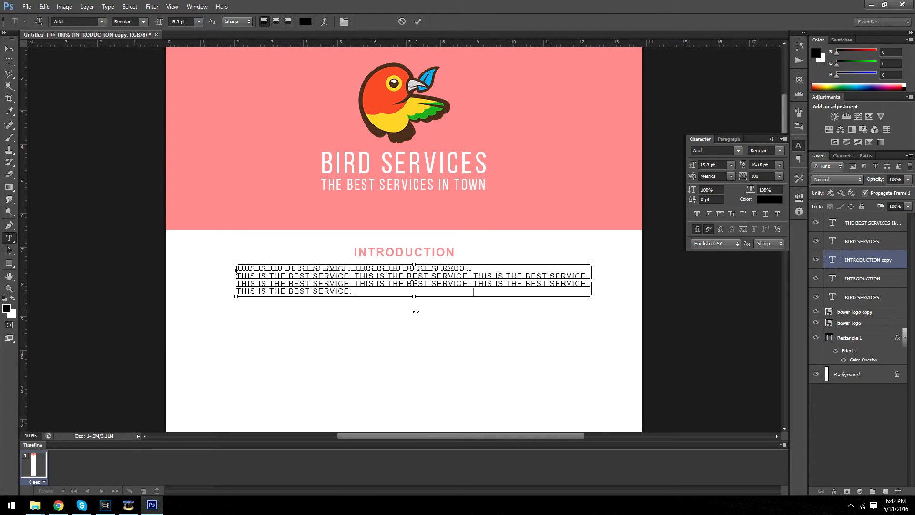
Shrink the placeholder paragraph to about 11 pt and centre it under INTRODUCTION
{"action": "left_click_drag", "start_coordinate": [415, 297], "coordinate": [415, 312]}
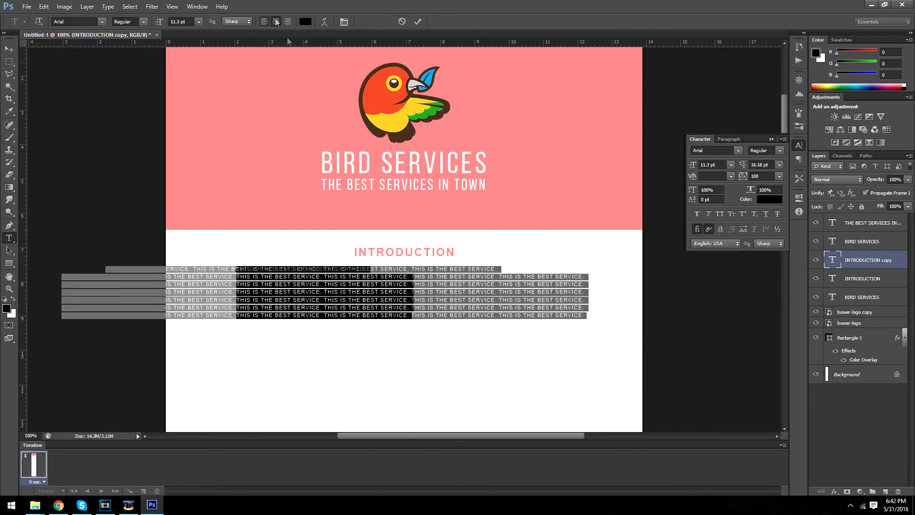
{"action": "left_click", "coordinate": [275, 21]}
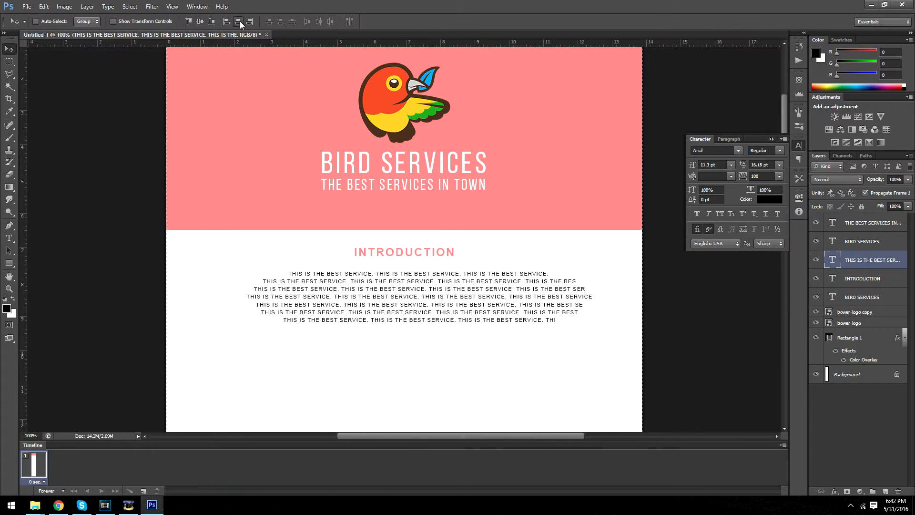
{"action": "left_click", "coordinate": [240, 21]}
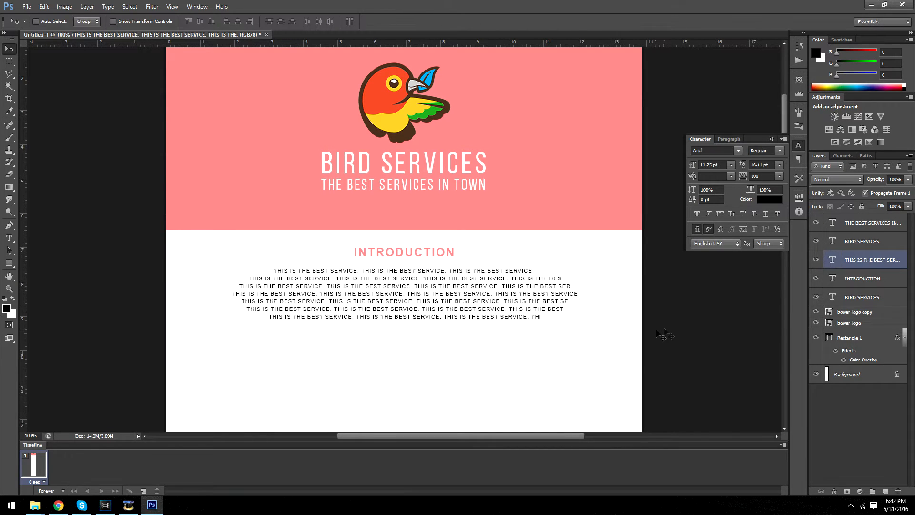
{"action": "scroll", "scroll_direction": "down", "scroll_amount": 3}
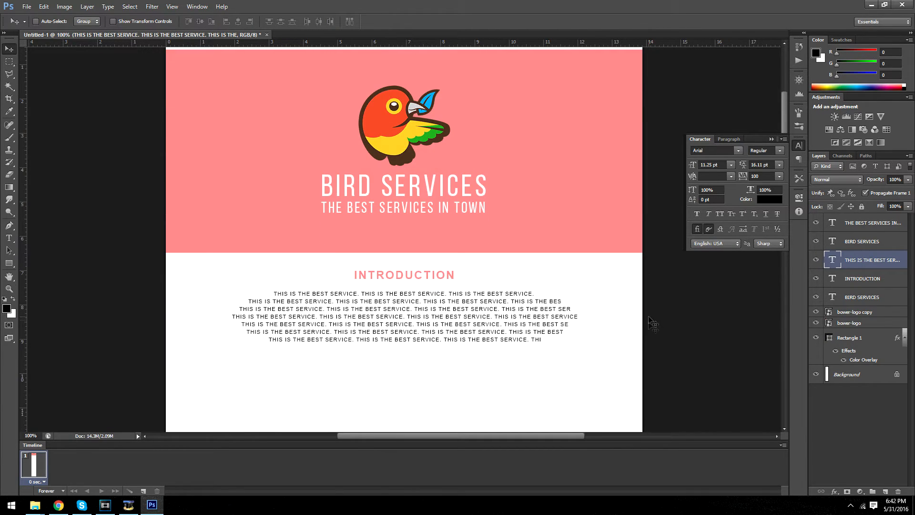
{"action": "scroll", "scroll_direction": "down", "scroll_amount": 3}
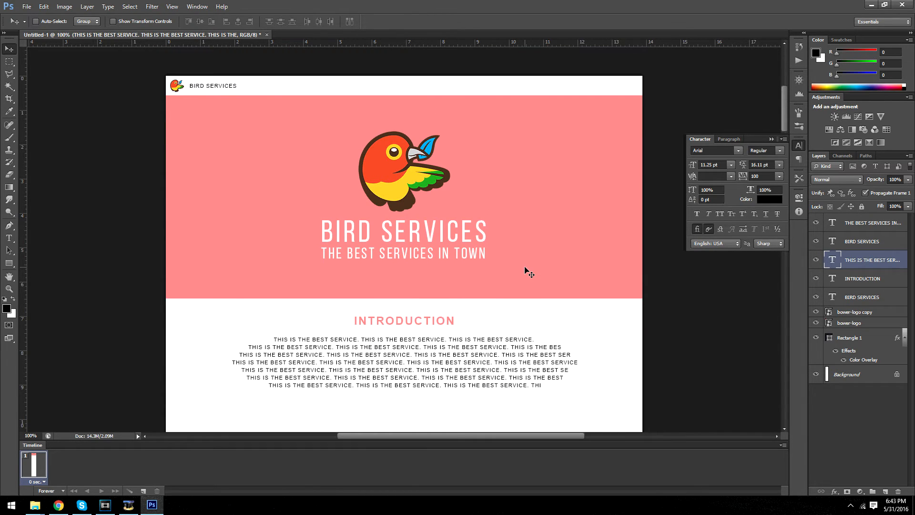
{"action": "scroll", "scroll_direction": "down", "scroll_amount": 3}
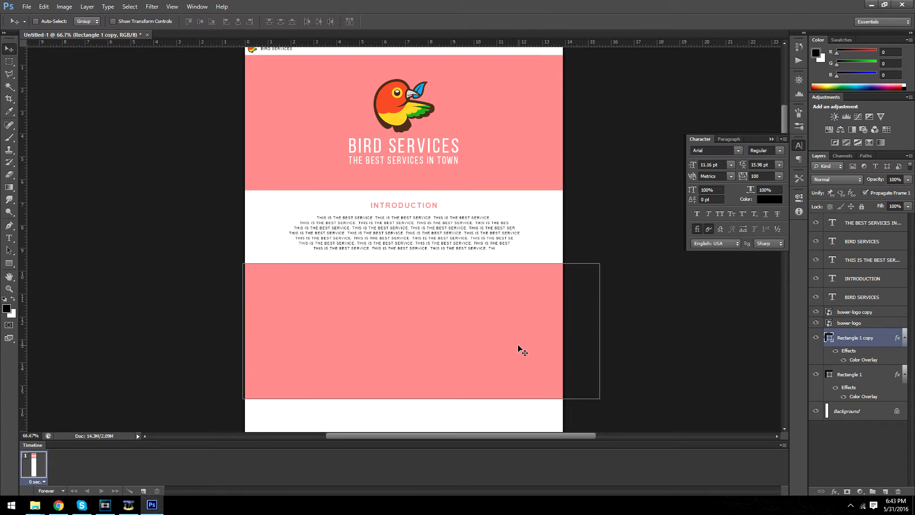
Place the copied pink band below the introduction and set the paragraph opacity to 75%
{"action": "left_click", "coordinate": [854, 312]}
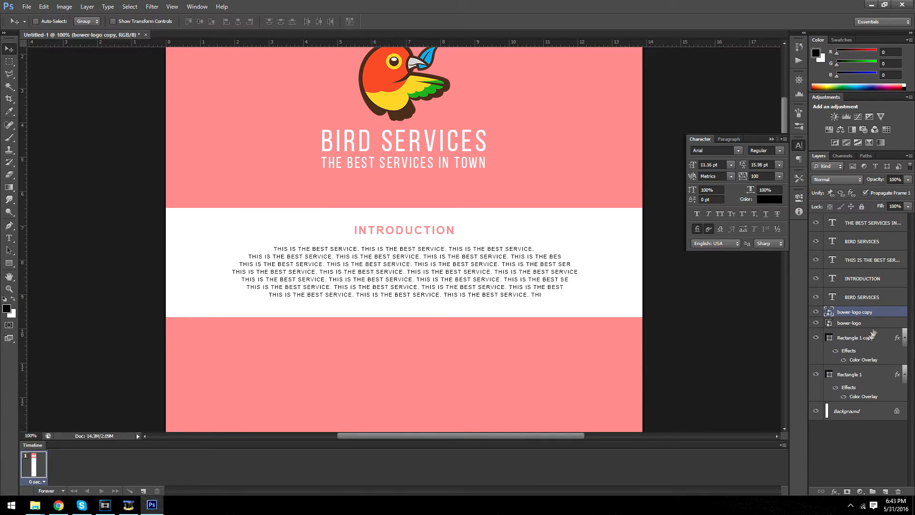
{"action": "left_click", "coordinate": [869, 260]}
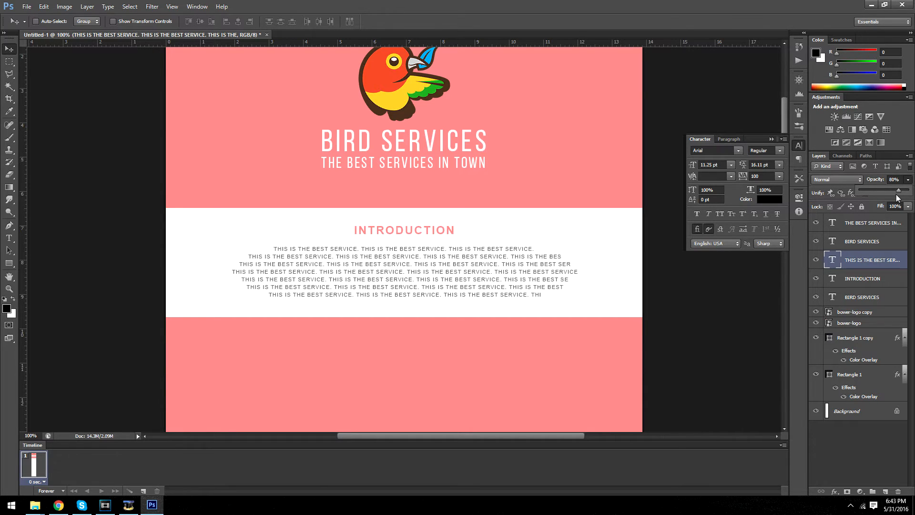
{"action": "left_click_drag", "start_coordinate": [892, 191], "coordinate": [887, 192]}
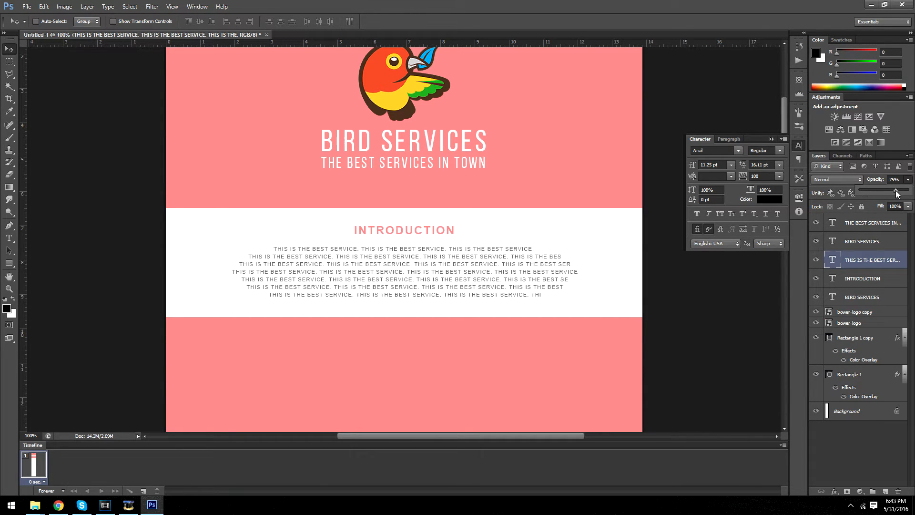
{"action": "left_click", "coordinate": [902, 193]}
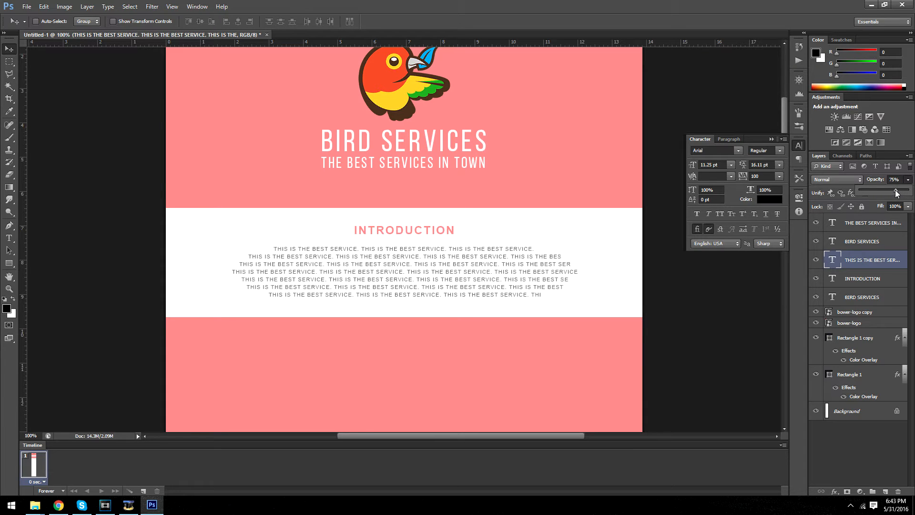
{"action": "left_click", "coordinate": [863, 242]}
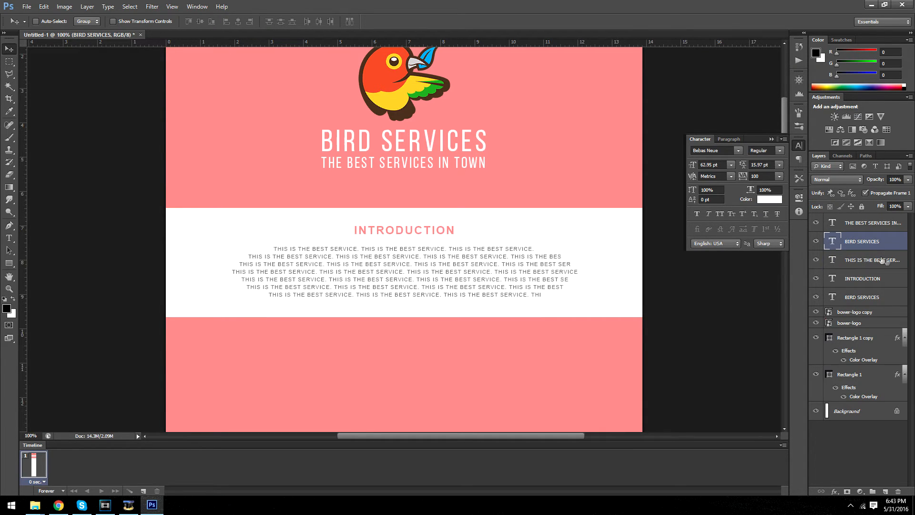
Draw a tall black card rectangle below the PACKAGES heading
{"action": "scroll", "scroll_direction": "down", "scroll_amount": 3}
{"action": "type", "text": "PACKAGES"}
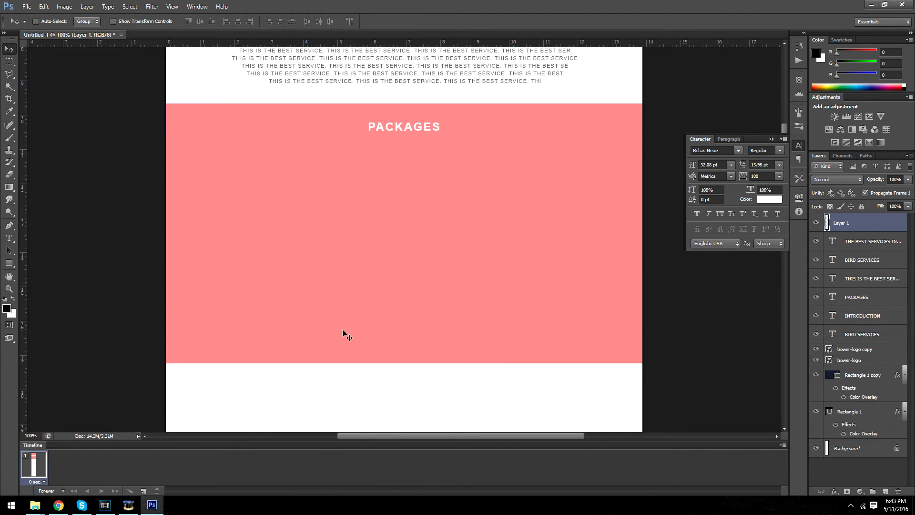
{"action": "left_click_drag", "start_coordinate": [223, 177], "coordinate": [305, 292]}
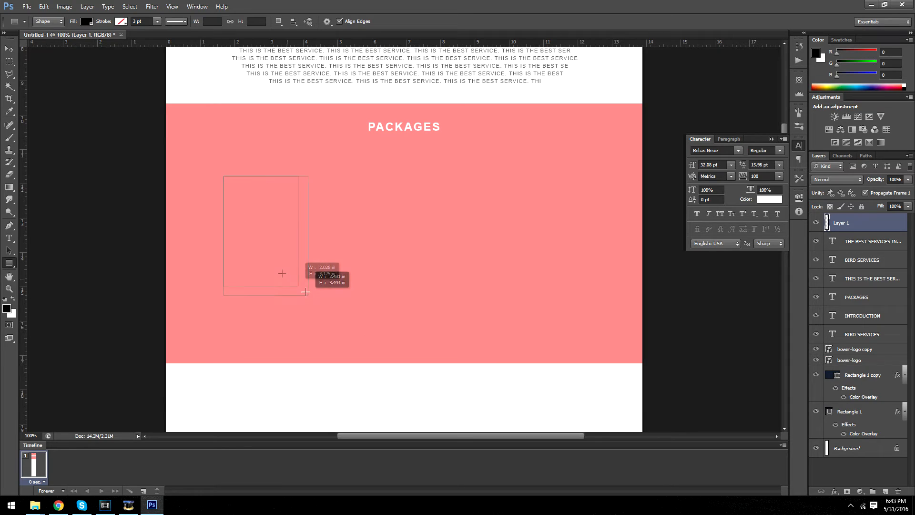
{"action": "left_click_drag", "start_coordinate": [306, 291], "coordinate": [328, 300]}
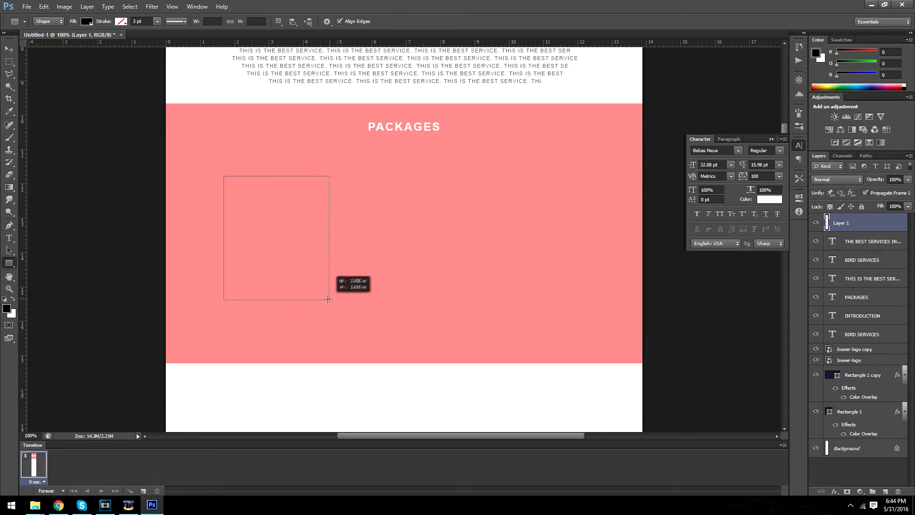
{"action": "left_click_drag", "start_coordinate": [223, 175], "coordinate": [321, 302]}
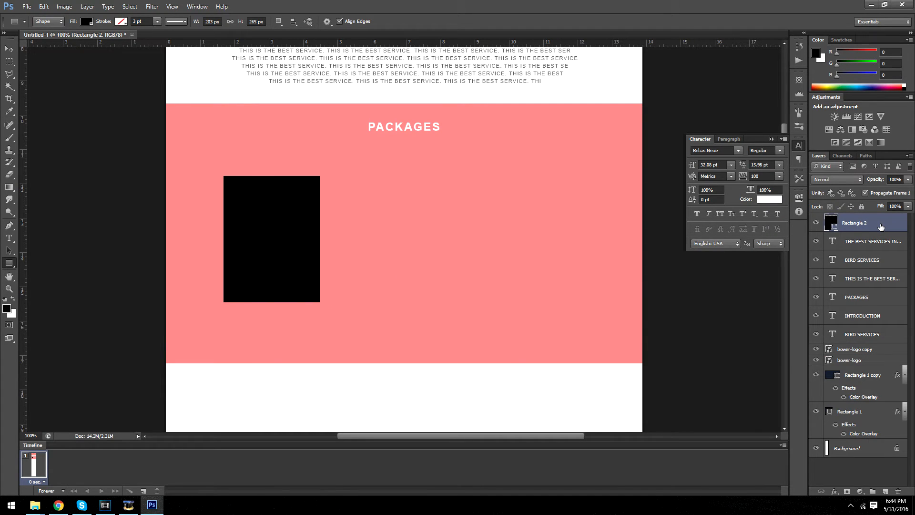
Give Rectangle 2 a semi-transparent white Color Overlay and an inside white Stroke
{"action": "double_click", "coordinate": [854, 223]}
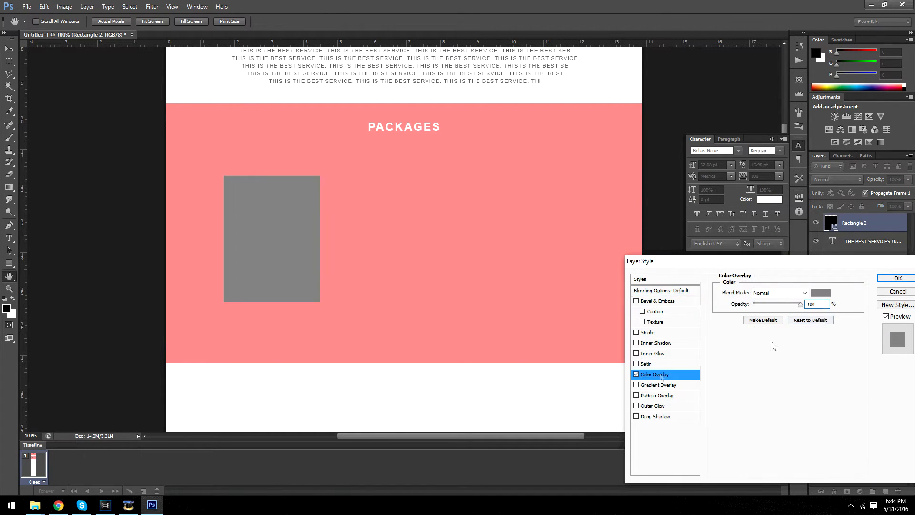
{"action": "left_click", "coordinate": [663, 290]}
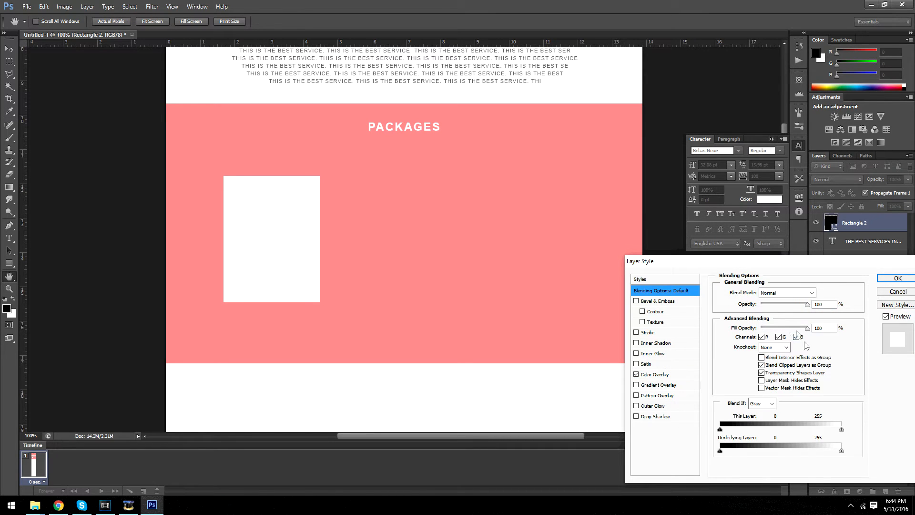
{"action": "left_click", "coordinate": [656, 374]}
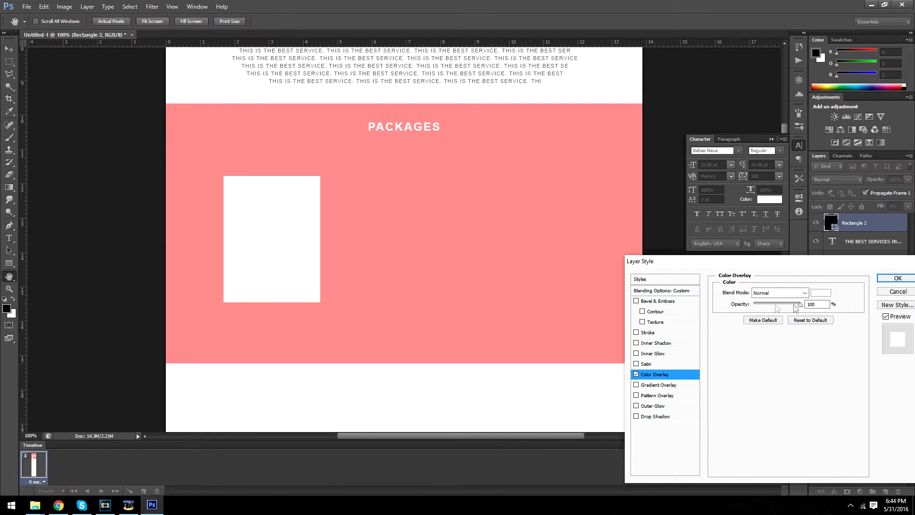
{"action": "left_click_drag", "start_coordinate": [796, 304], "coordinate": [770, 304]}
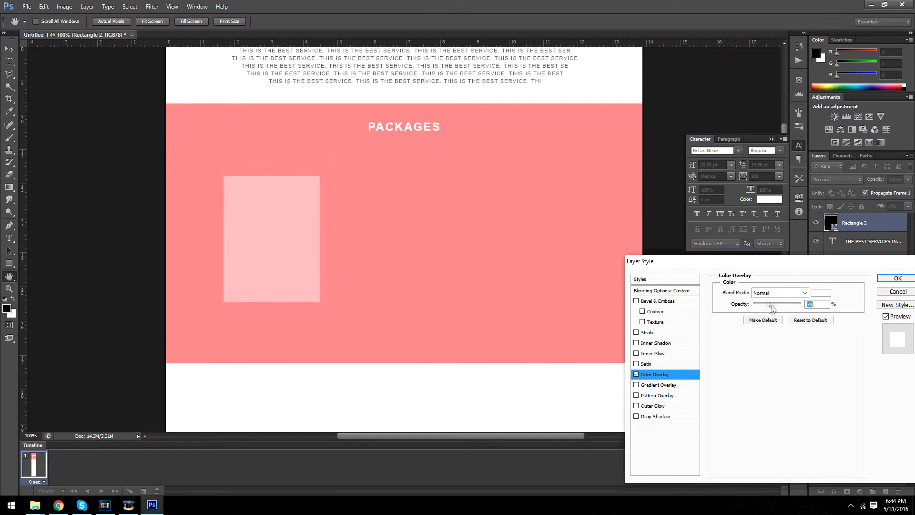
{"action": "left_click_drag", "start_coordinate": [770, 304], "coordinate": [767, 304]}
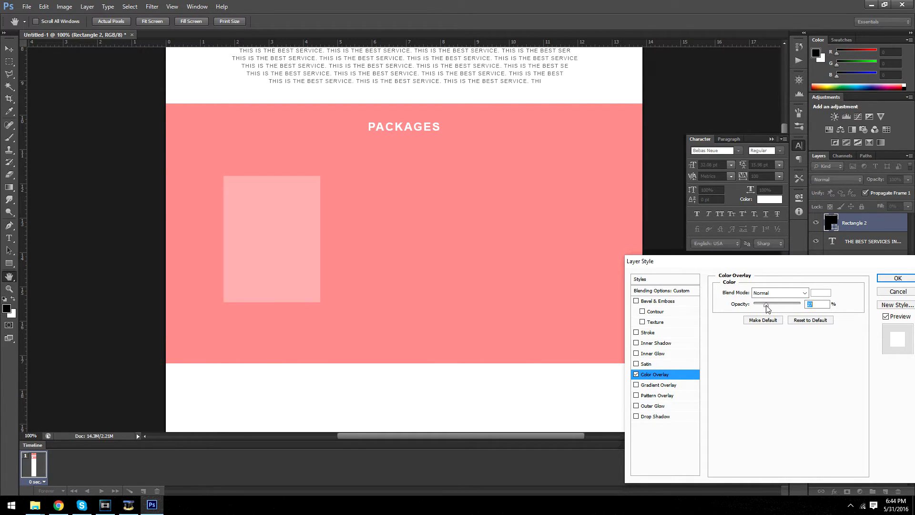
{"action": "left_click", "coordinate": [648, 332]}
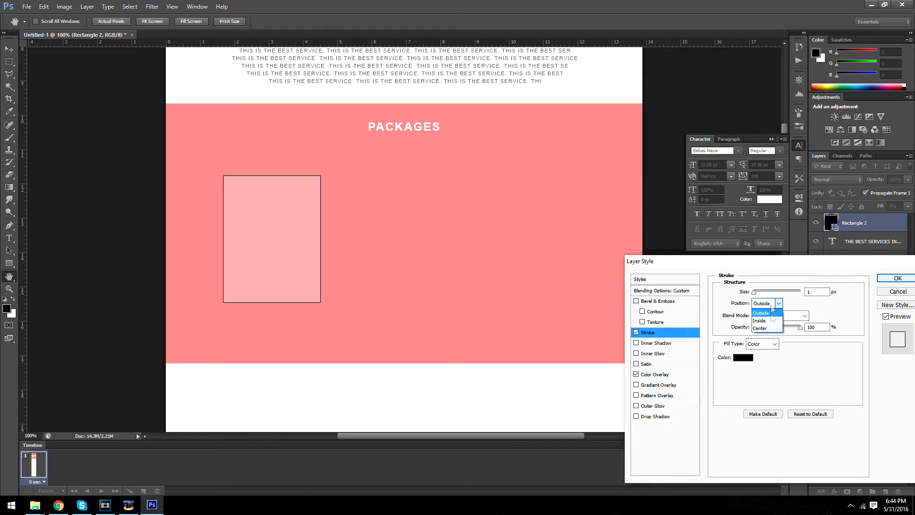
{"action": "left_click", "coordinate": [743, 357]}
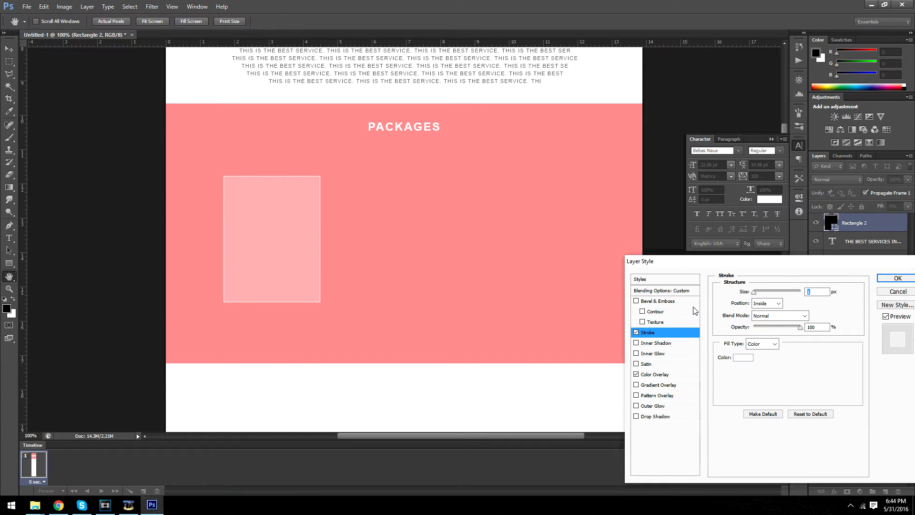
{"action": "left_click", "coordinate": [894, 278]}
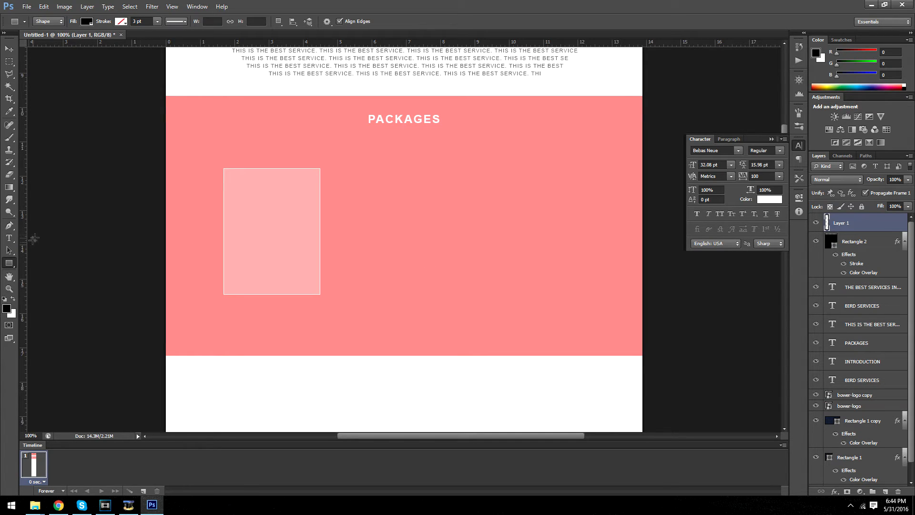
{"action": "mouse_move", "coordinate": [319, 162]}
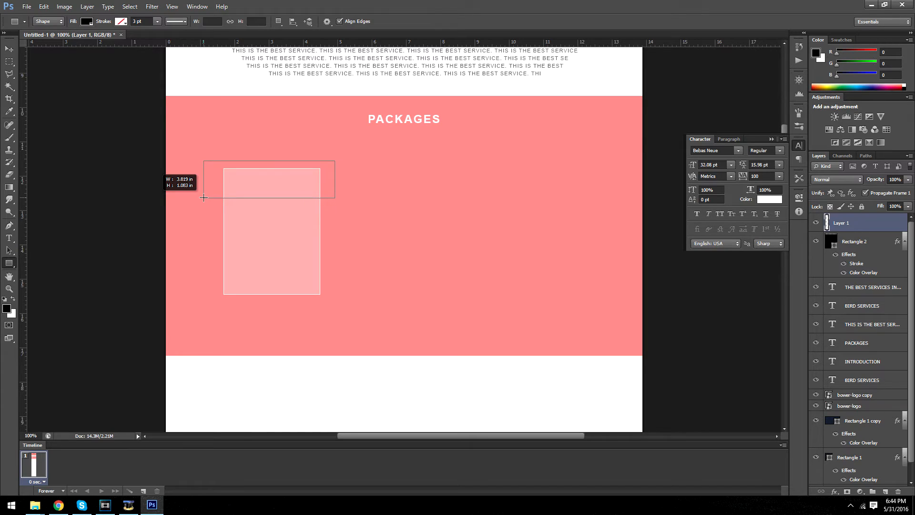
Draw darker top and bottom bands on the card and refine them with marquee selections
{"action": "left_click_drag", "start_coordinate": [203, 165], "coordinate": [335, 192]}
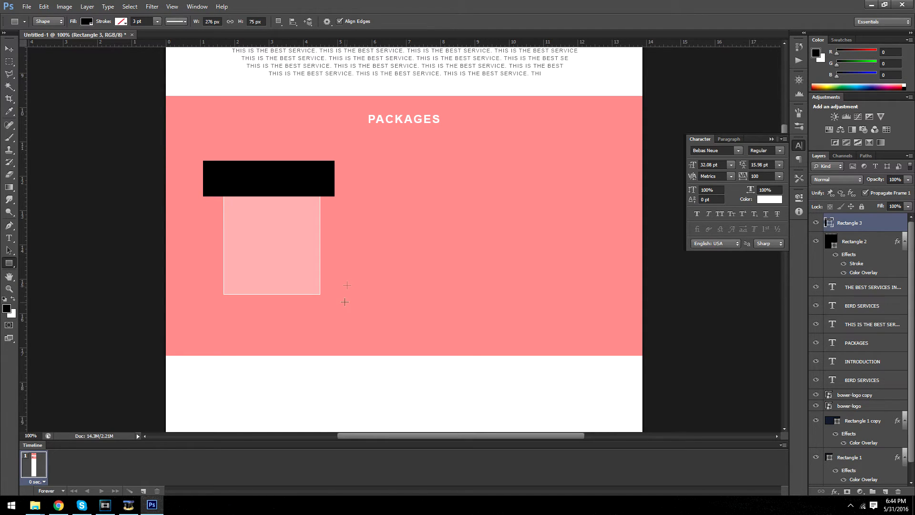
{"action": "left_click_drag", "start_coordinate": [180, 264], "coordinate": [336, 294]}
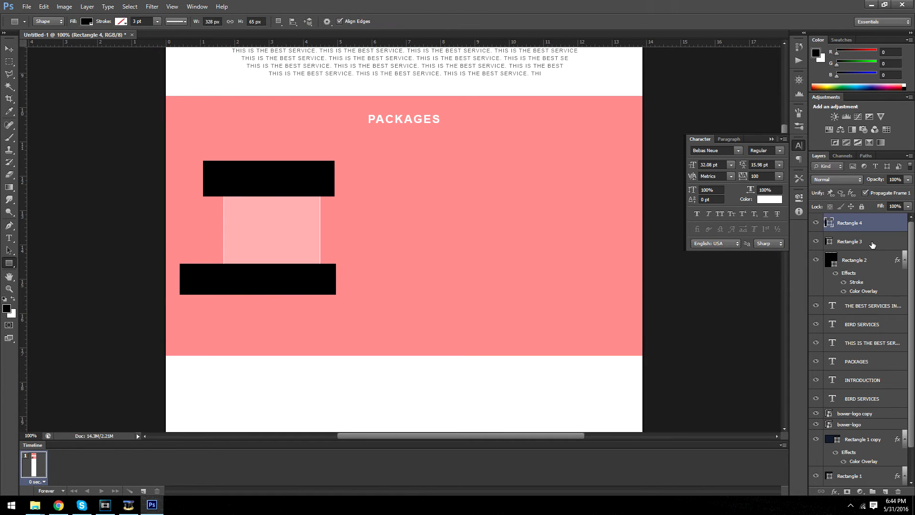
{"action": "right_click", "coordinate": [853, 222]}
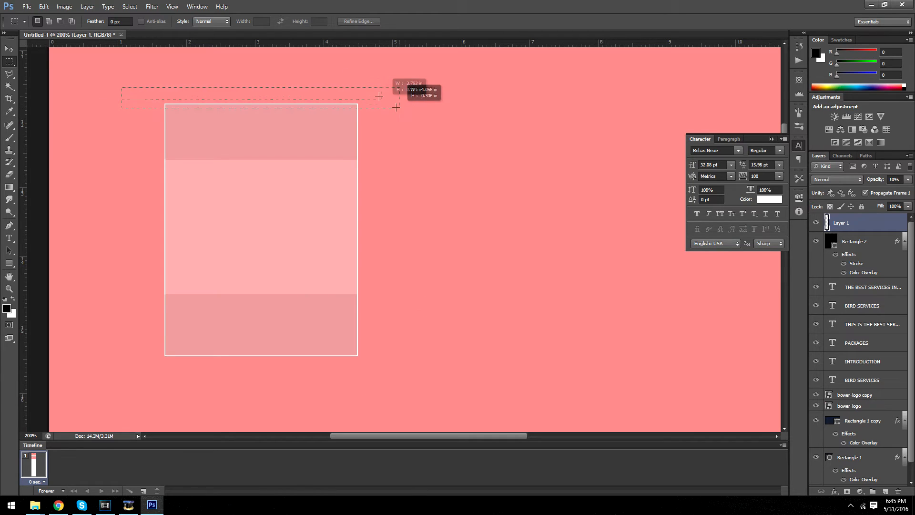
{"action": "left_click_drag", "start_coordinate": [379, 96], "coordinate": [151, 397]}
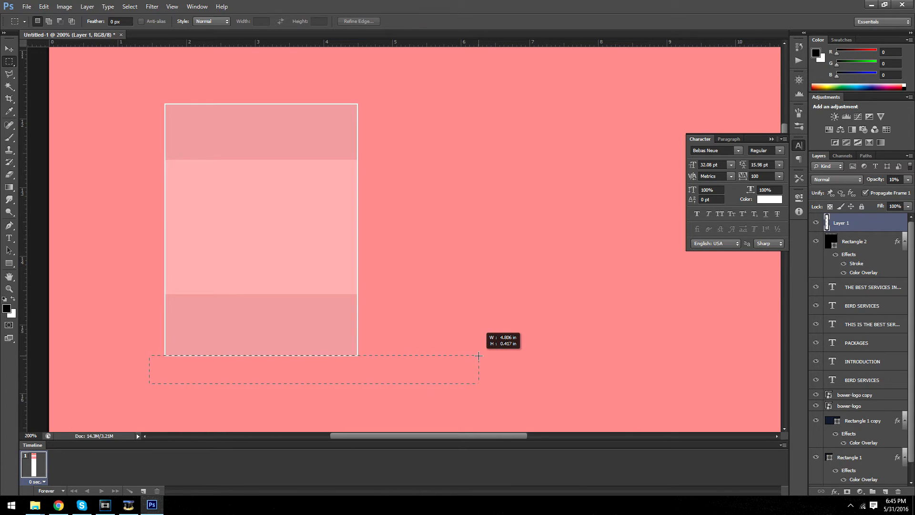
{"action": "left_click_drag", "start_coordinate": [479, 356], "coordinate": [140, 303]}
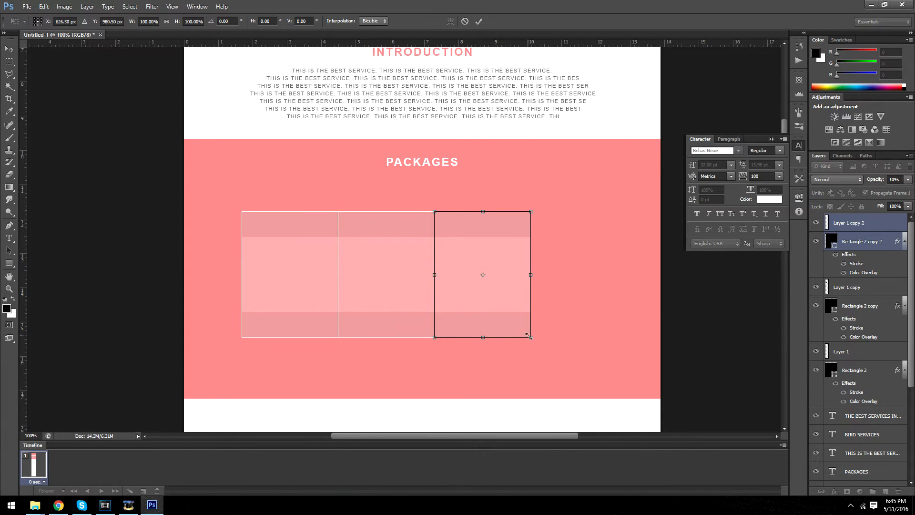
Stretch the third card taller with Free Transform
{"action": "left_click_drag", "start_coordinate": [530, 212], "coordinate": [540, 205]}
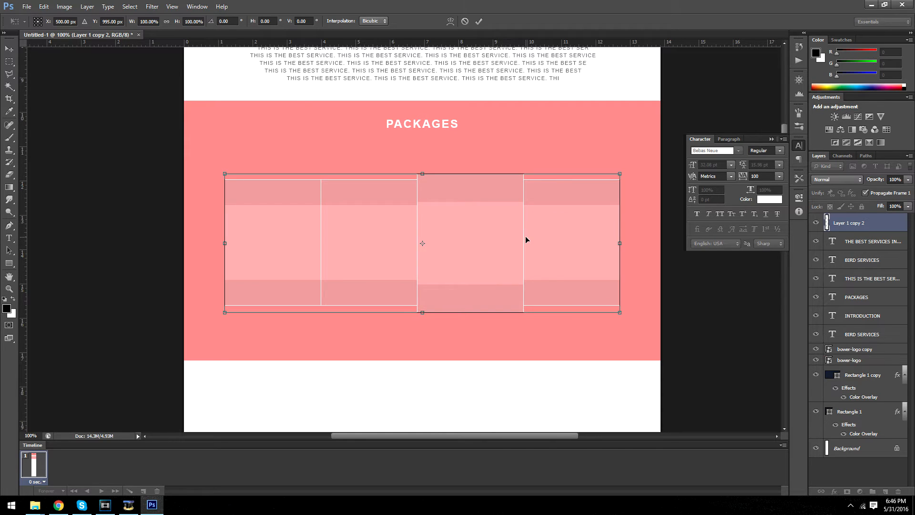
{"action": "mouse_move", "coordinate": [524, 274]}
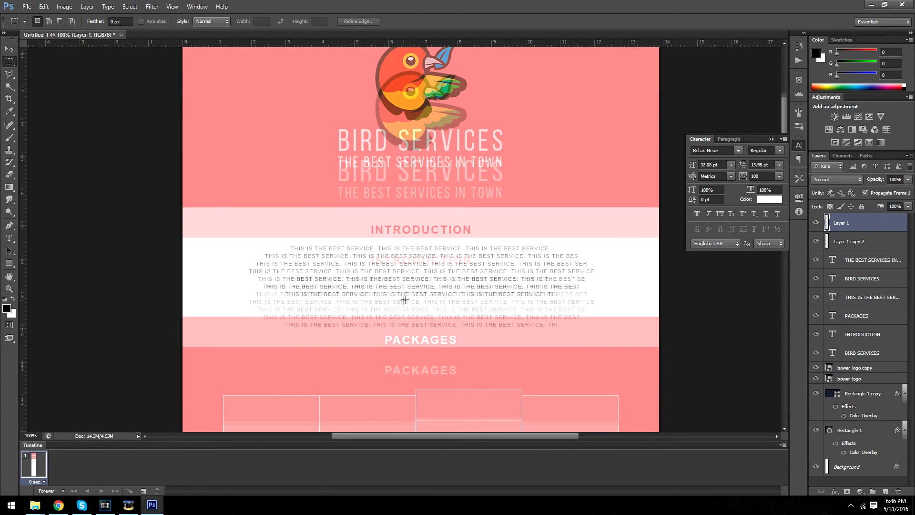
Add a 21.08 pt Arial 'BRONZE PACKAGE' heading in the first card's top band
{"action": "scroll", "scroll_direction": "down", "scroll_amount": 3}
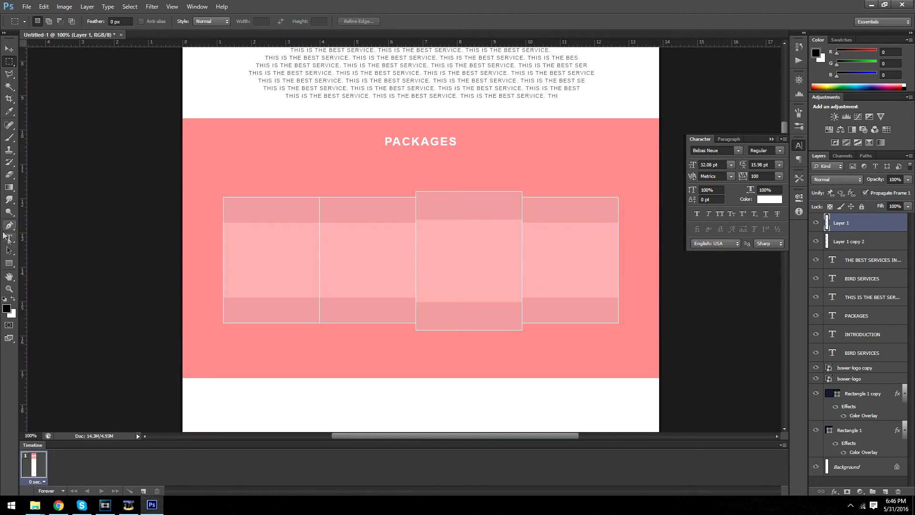
{"action": "left_click", "coordinate": [232, 206]}
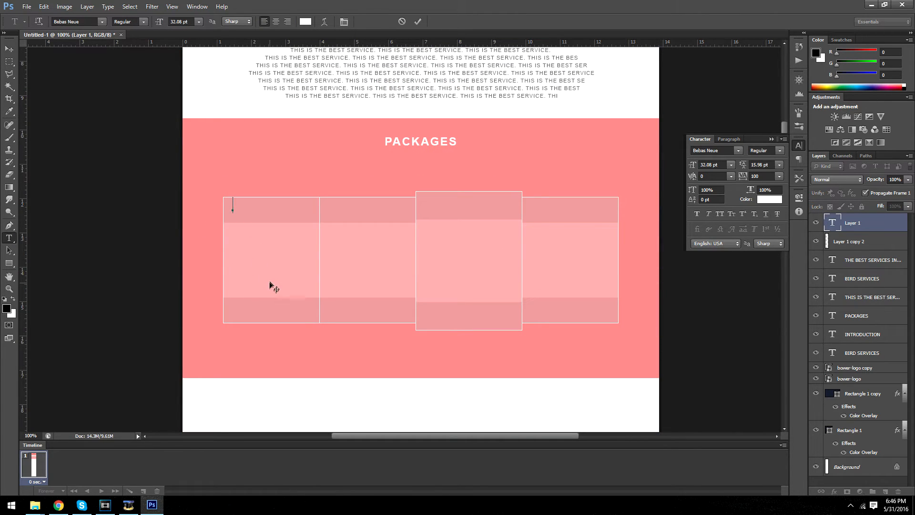
{"action": "type", "text": "B"}
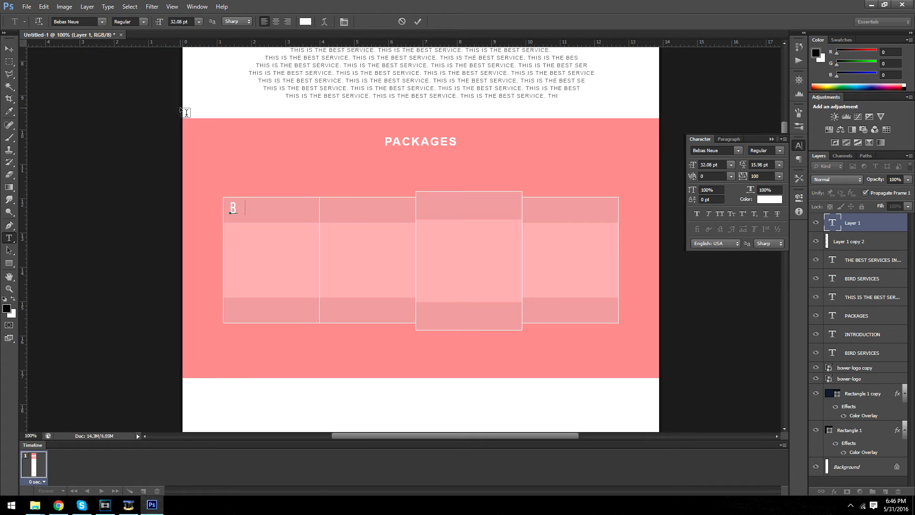
{"action": "type", "text": "RONZE PACKAGE"}
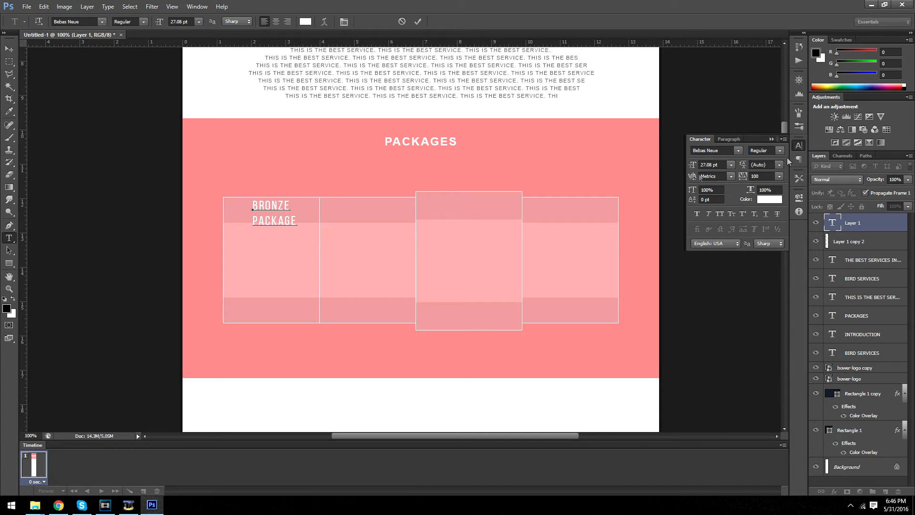
{"action": "left_click", "coordinate": [102, 21]}
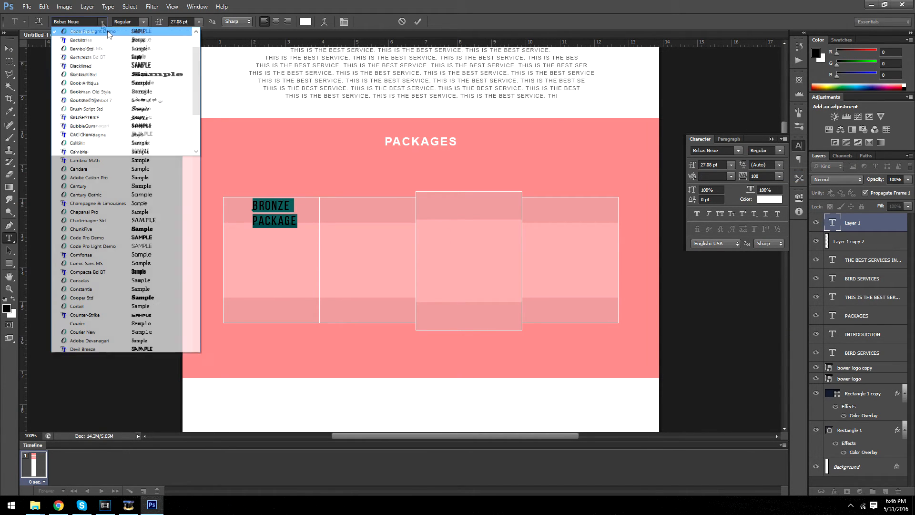
{"action": "left_click", "coordinate": [79, 34]}
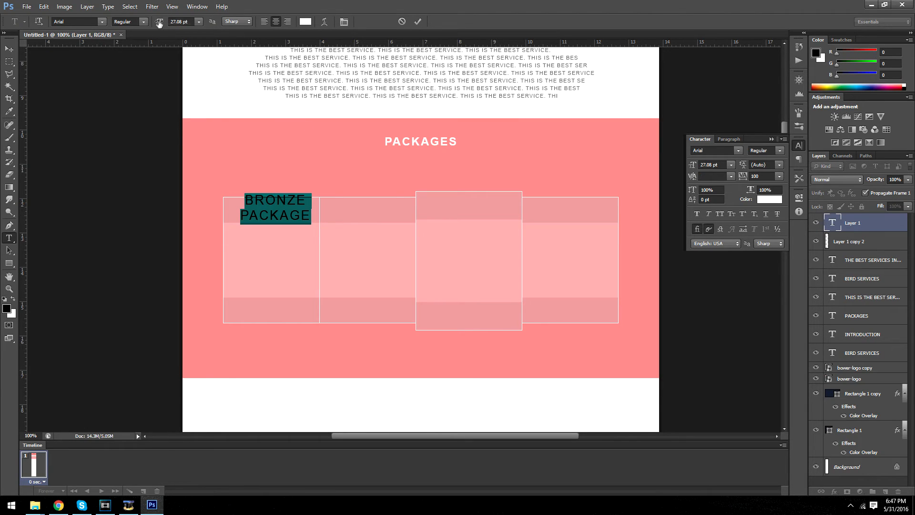
{"action": "type", "text": "21.08 pt"}
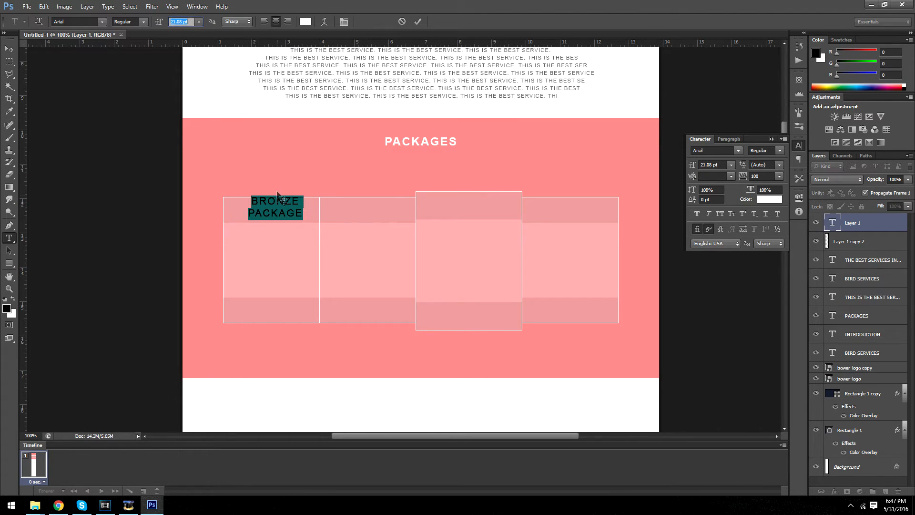
{"action": "left_click", "coordinate": [418, 21]}
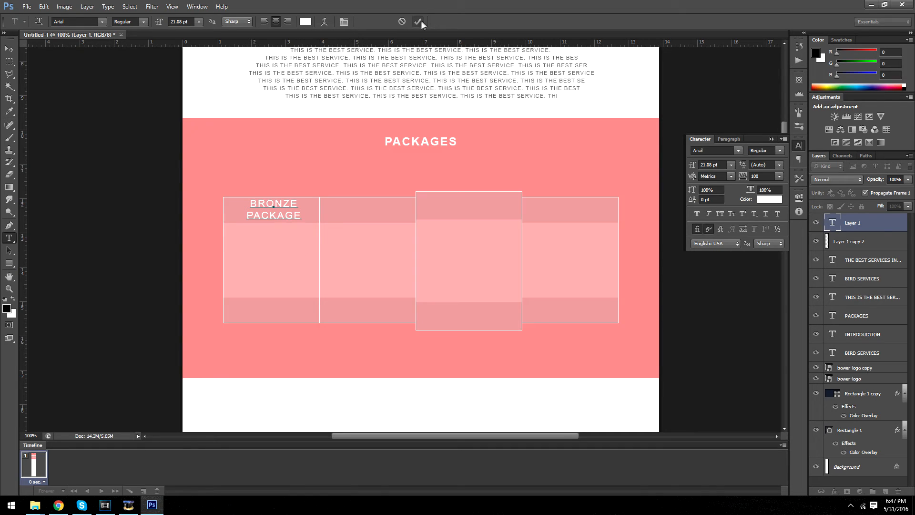
{"action": "left_click", "coordinate": [419, 21]}
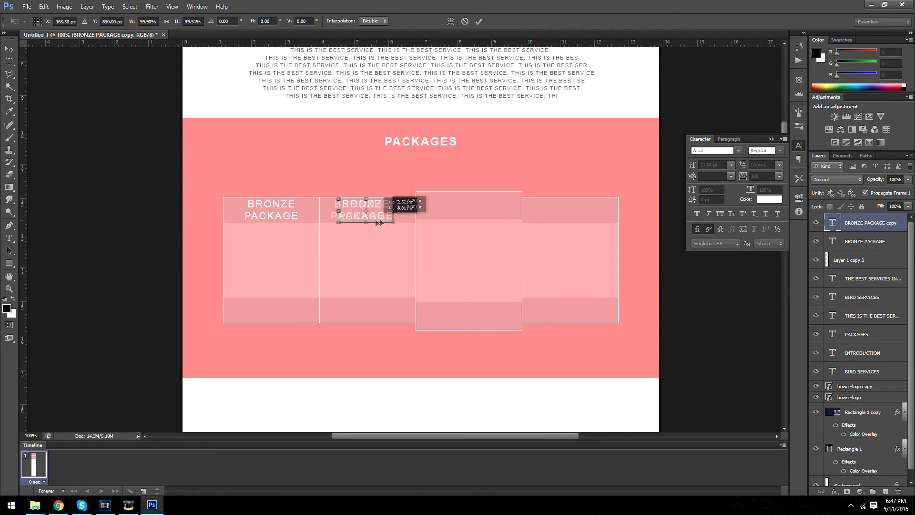
Copy the heading into the other cards, retype one as GOLD, and raise PLATINUM
{"action": "left_click_drag", "start_coordinate": [365, 210], "coordinate": [370, 211]}
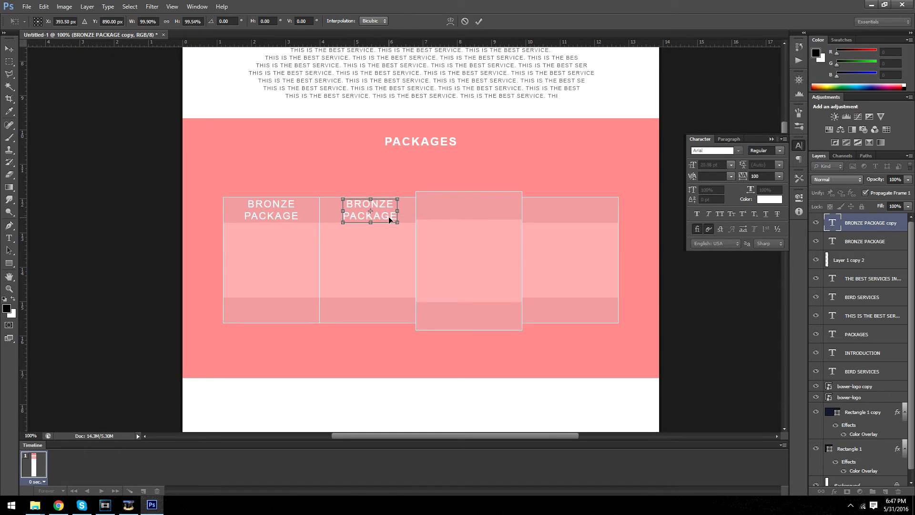
{"action": "double_click", "coordinate": [368, 210]}
{"action": "type", "text": "SILVER"}
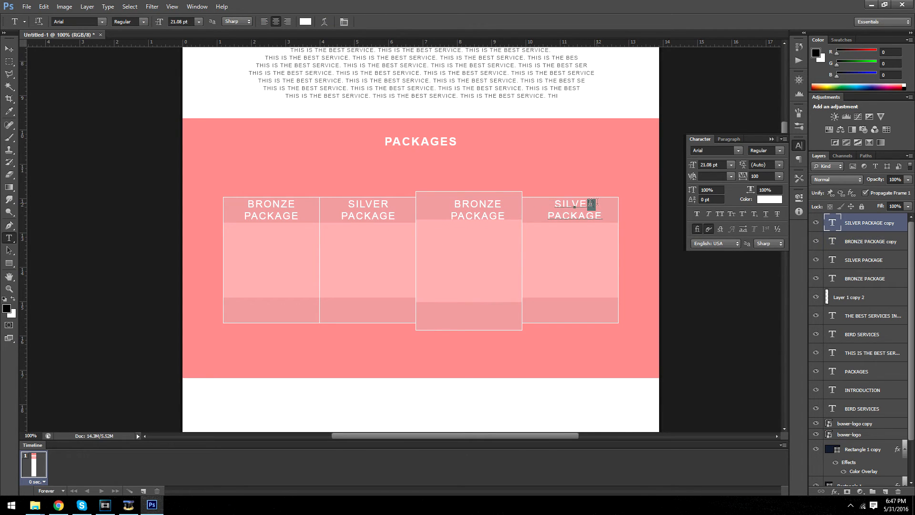
{"action": "type", "text": "GOLD"}
{"action": "left_click", "coordinate": [478, 209]}
{"action": "type", "text": "PLATINUM"}
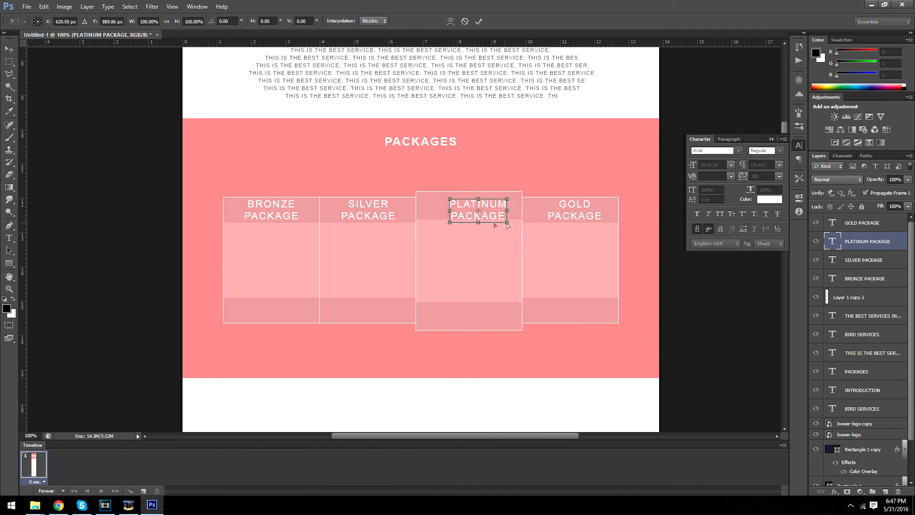
{"action": "left_click_drag", "start_coordinate": [478, 221], "coordinate": [472, 212]}
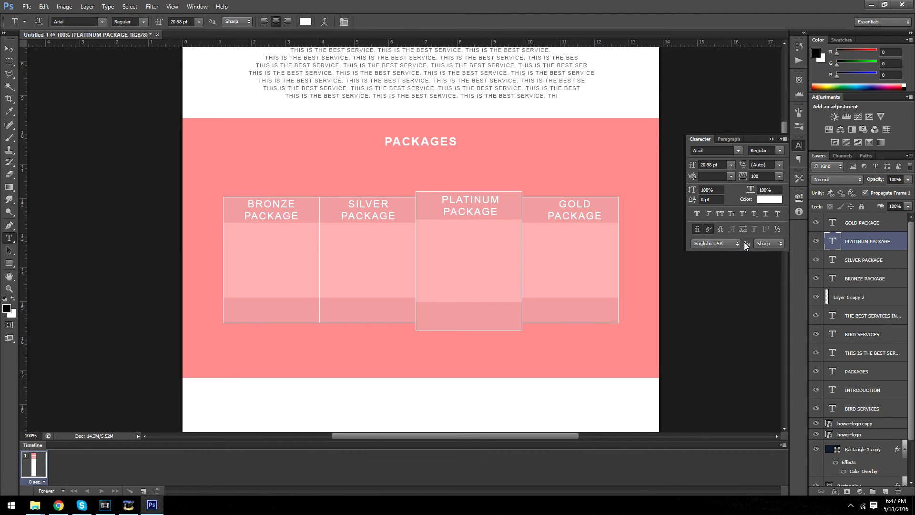
{"action": "left_click", "coordinate": [862, 223]}
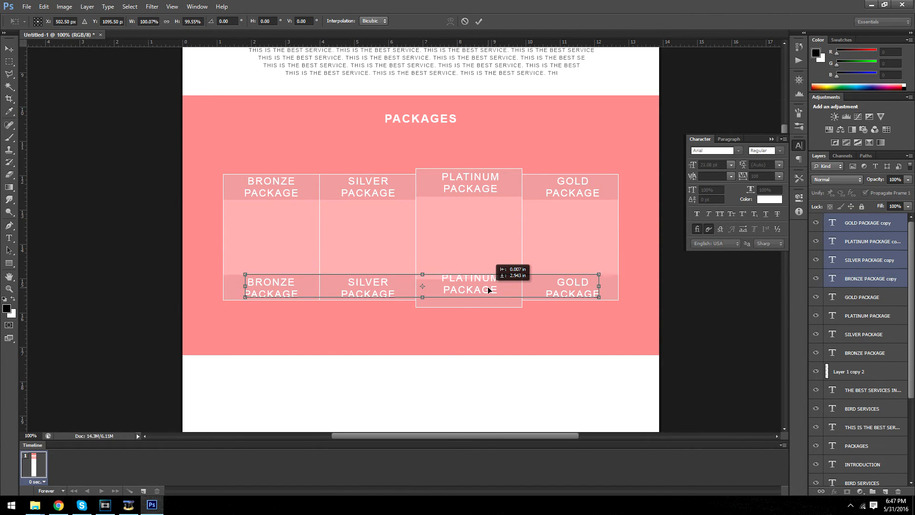
Move heading copies down into the footers as prices and type 'Feature Number one'
{"action": "left_click_drag", "start_coordinate": [487, 286], "coordinate": [488, 295]}
{"action": "type", "text": "$7.99"}
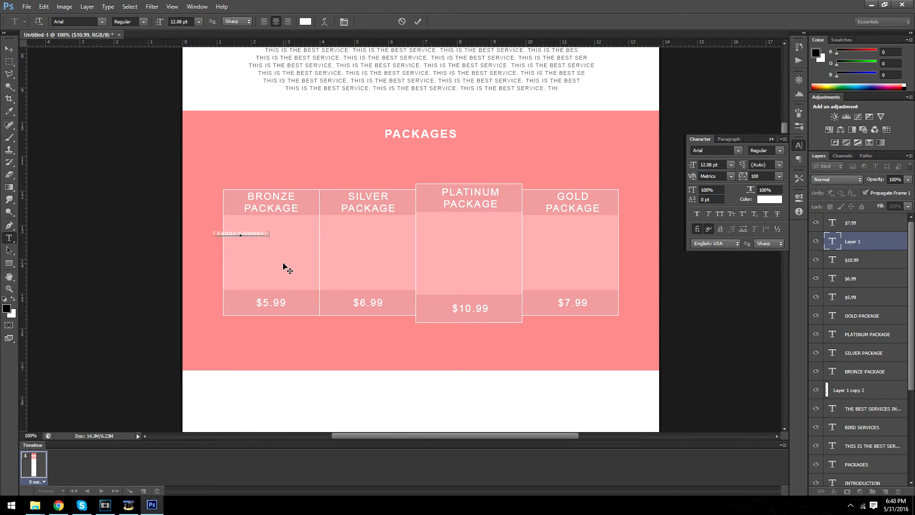
{"action": "type", "text": "Feature Number one"}
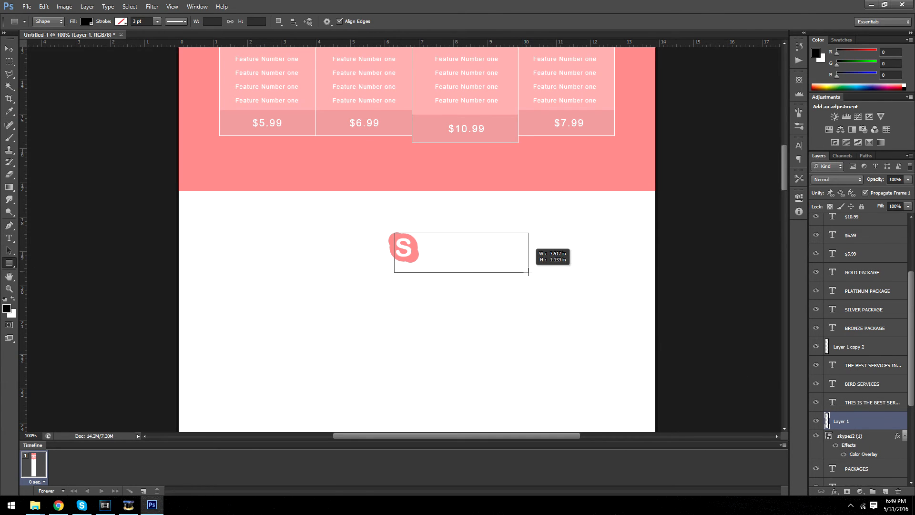
Draw a slim box beside the Skype logo with a thin pink inside stroke
{"action": "left_click_drag", "start_coordinate": [529, 272], "coordinate": [546, 259]}
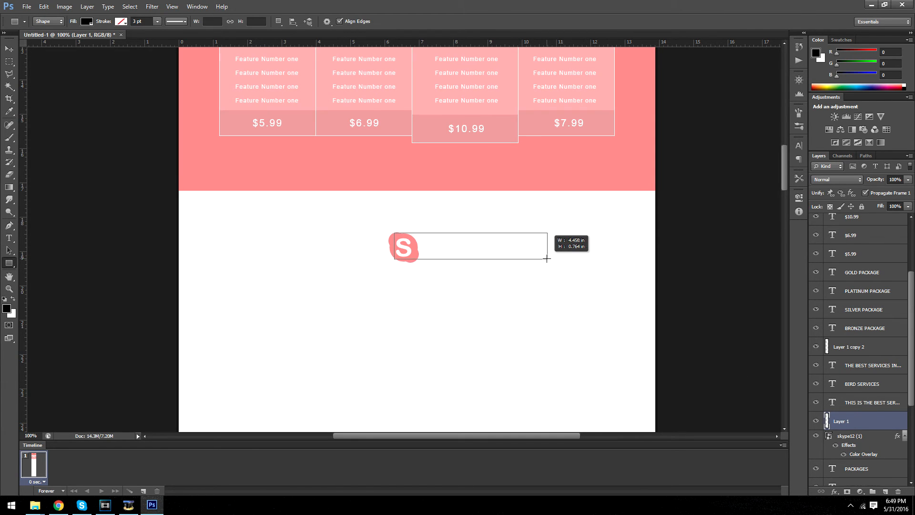
{"action": "left_click_drag", "start_coordinate": [392, 235], "coordinate": [547, 257]}
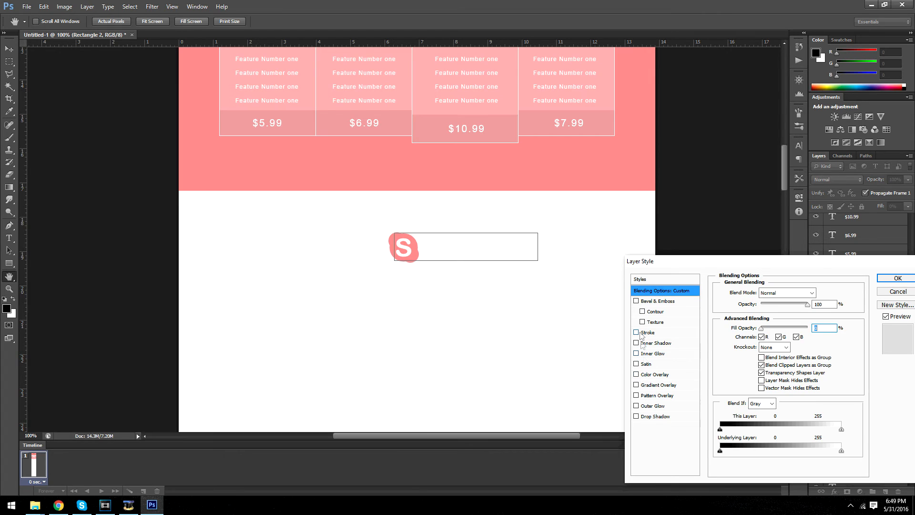
{"action": "left_click", "coordinate": [637, 332]}
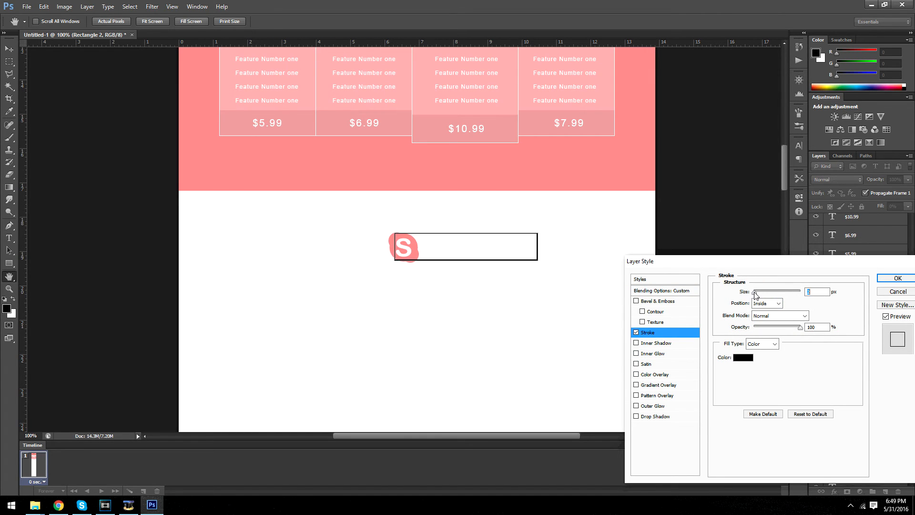
{"action": "left_click", "coordinate": [741, 357]}
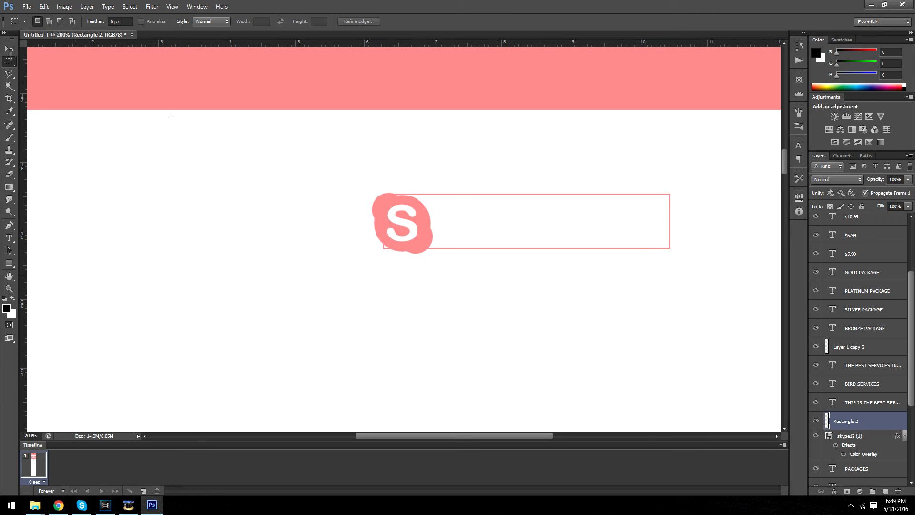
{"action": "left_click", "coordinate": [850, 435]}
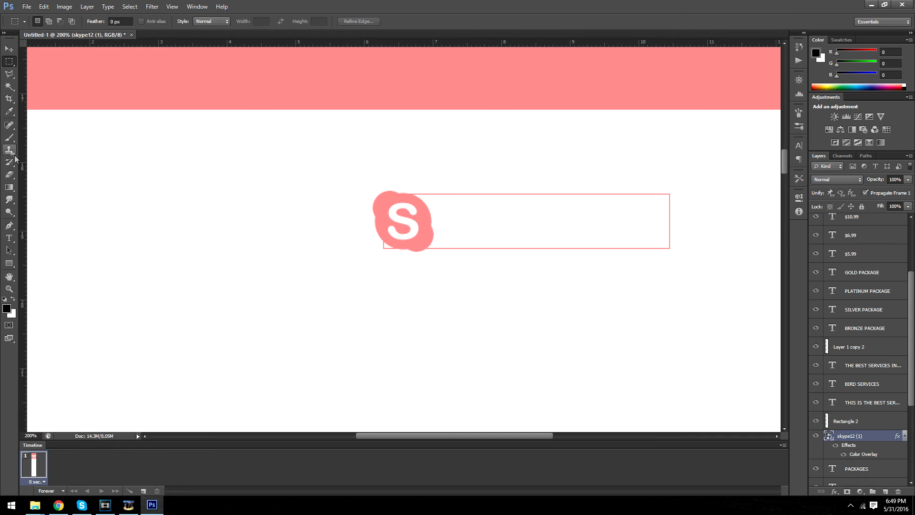
{"action": "left_click", "coordinate": [9, 149]}
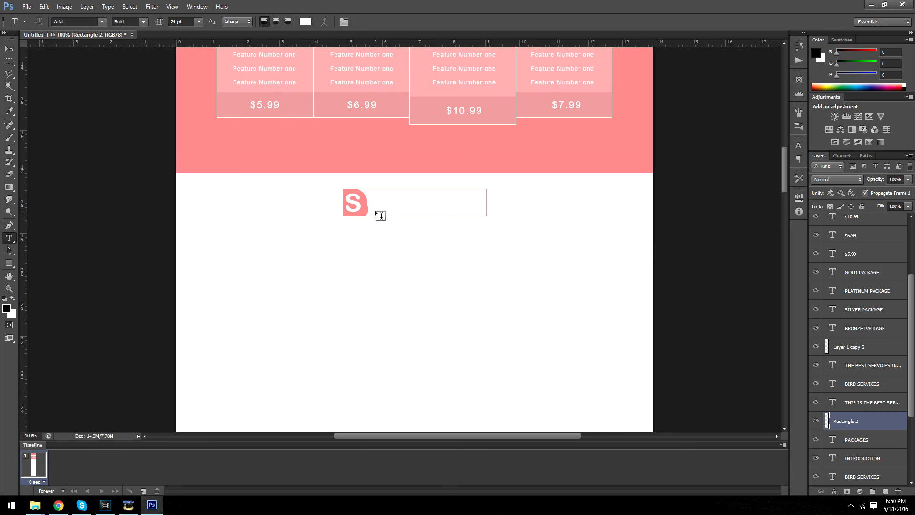
Start the YOUR SKYPE text label inside the pink contact box
{"action": "left_click", "coordinate": [380, 203]}
{"action": "type", "text": "YOUR SKYPE"}
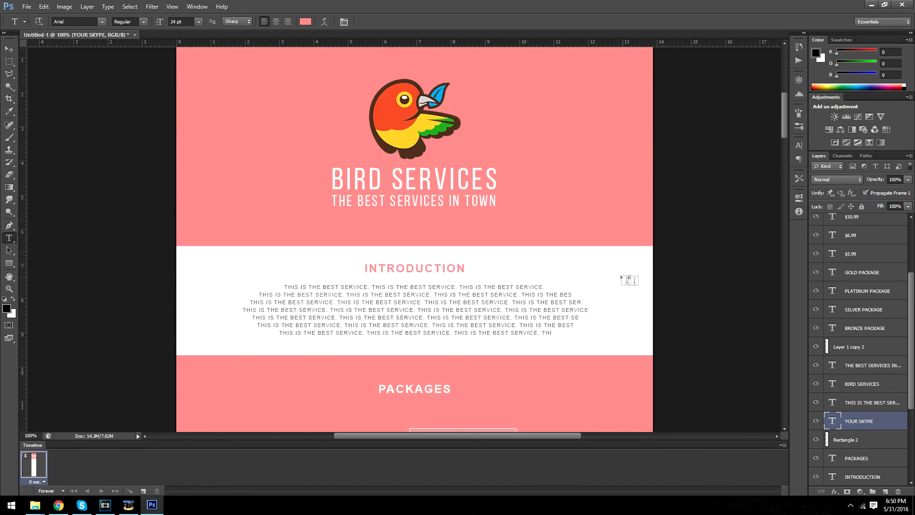
Clip the space texture layer to the cards layer and tint it with Hue/Saturation
{"action": "scroll", "scroll_direction": "down", "scroll_amount": 3}
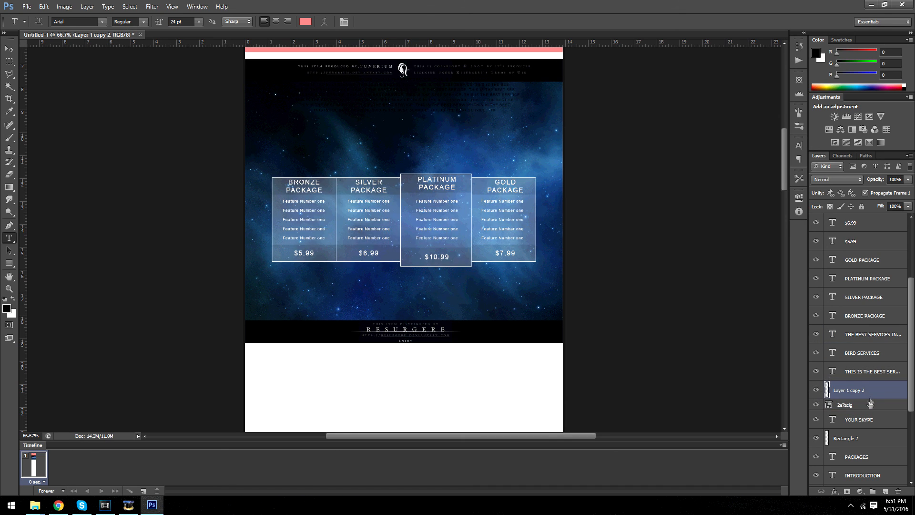
{"action": "left_click", "coordinate": [846, 405]}
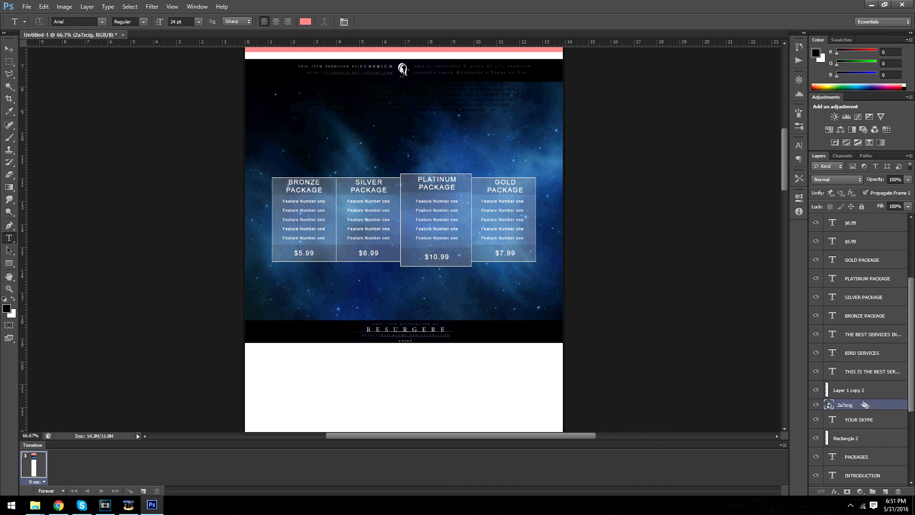
{"action": "right_click", "coordinate": [845, 405]}
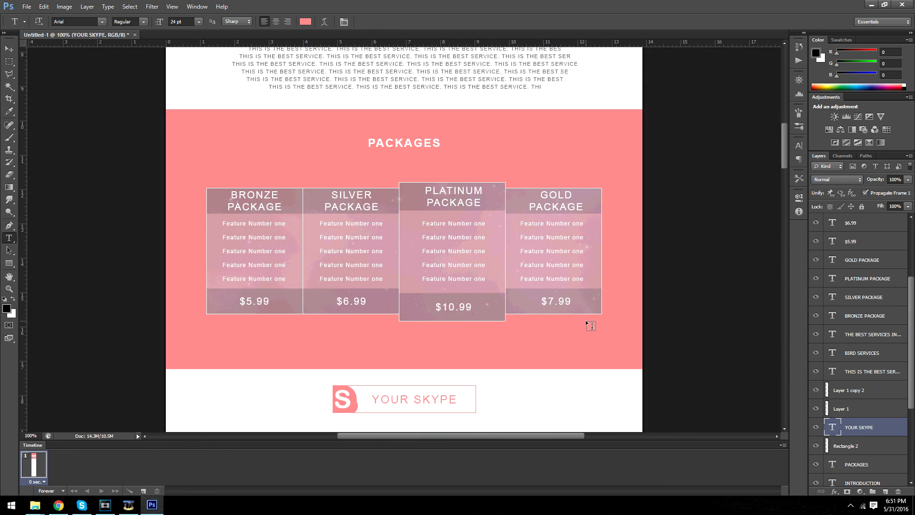
{"action": "left_click", "coordinate": [858, 409]}
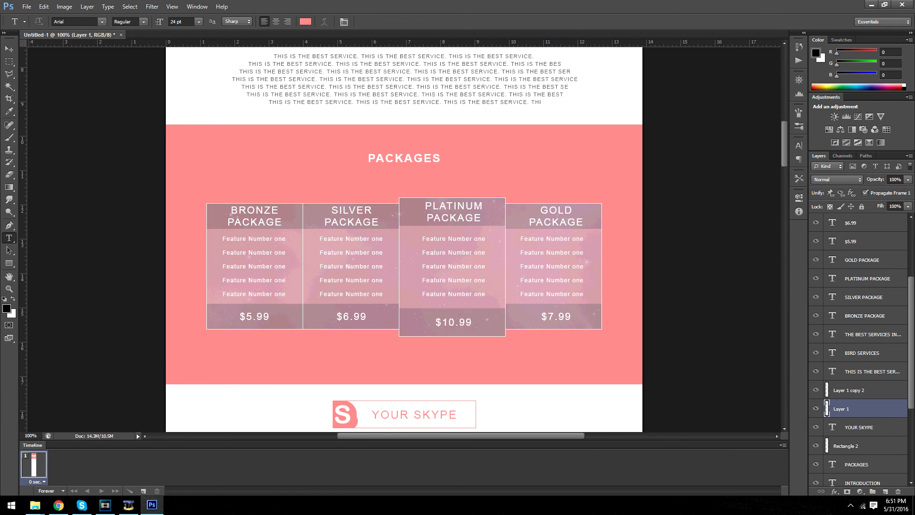
{"action": "right_click", "coordinate": [864, 408]}
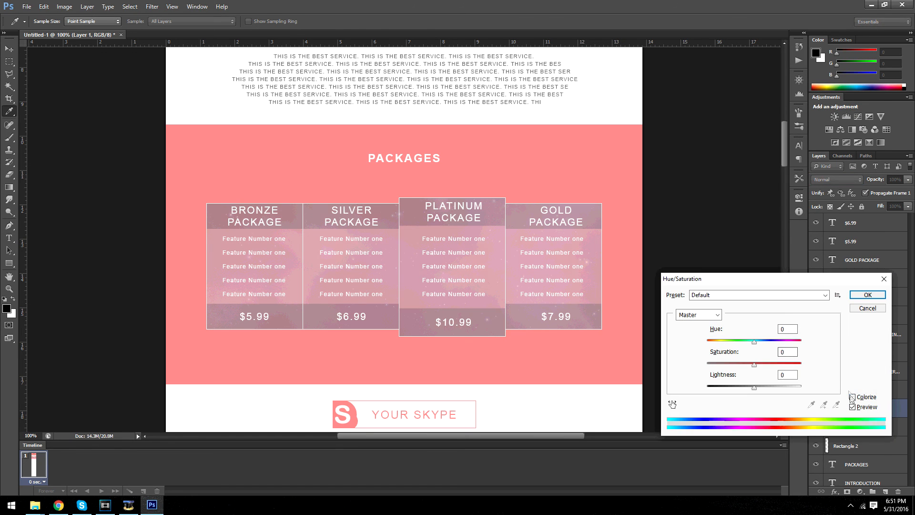
{"action": "left_click", "coordinate": [866, 294]}
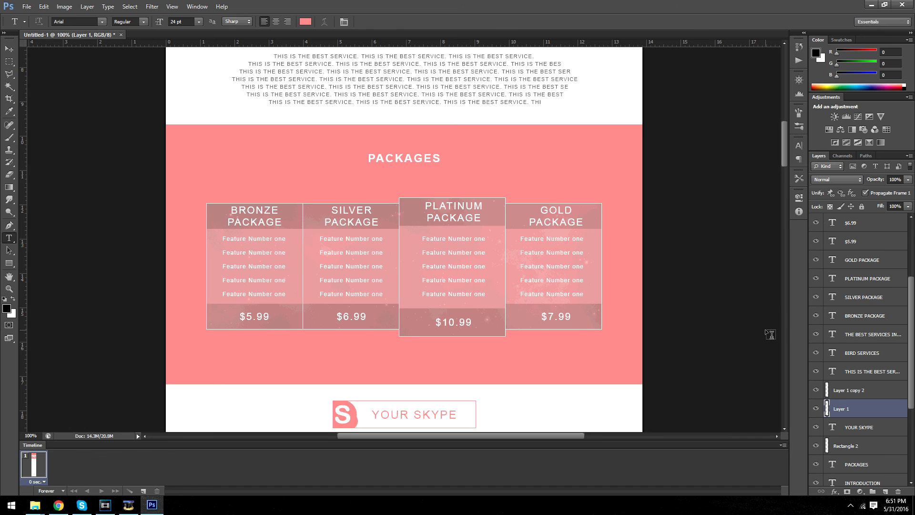
{"action": "scroll", "scroll_direction": "down", "scroll_amount": 3}
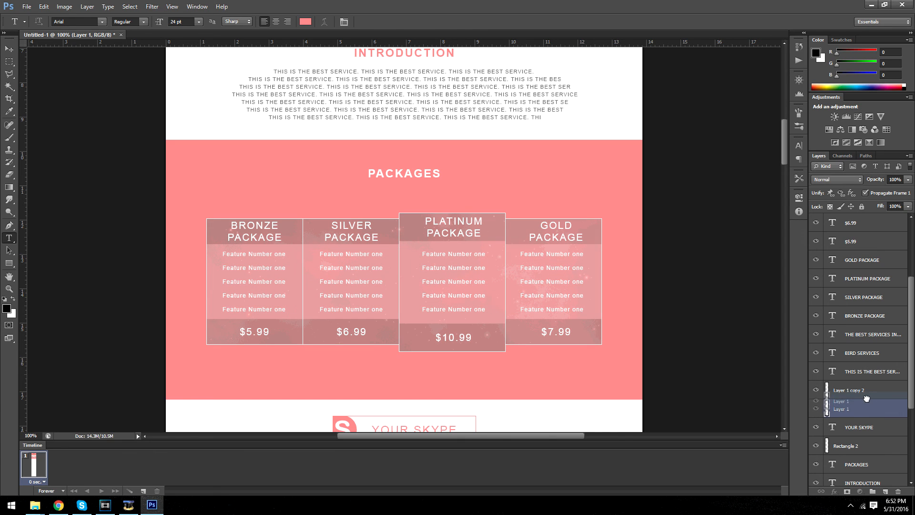
Move Layer 1 above Layer 1 copy 2 in the layer stack
{"action": "left_click_drag", "start_coordinate": [850, 401], "coordinate": [849, 389]}
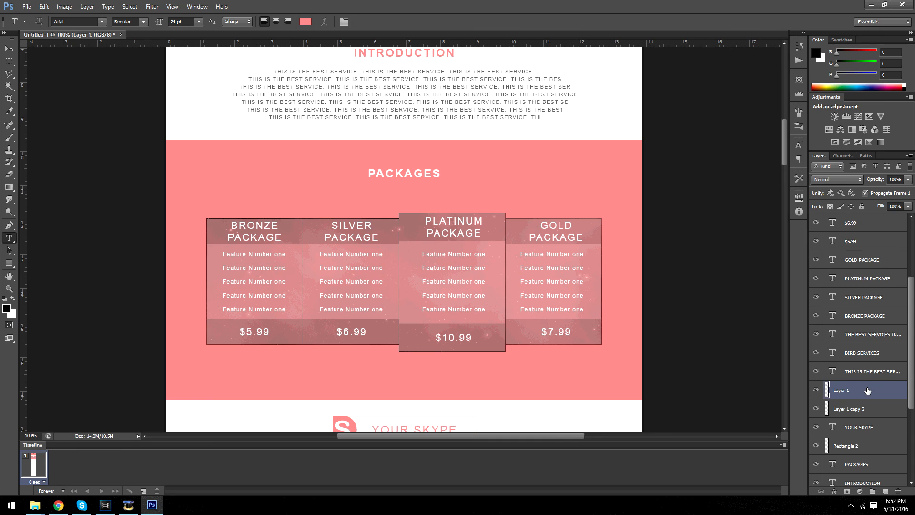